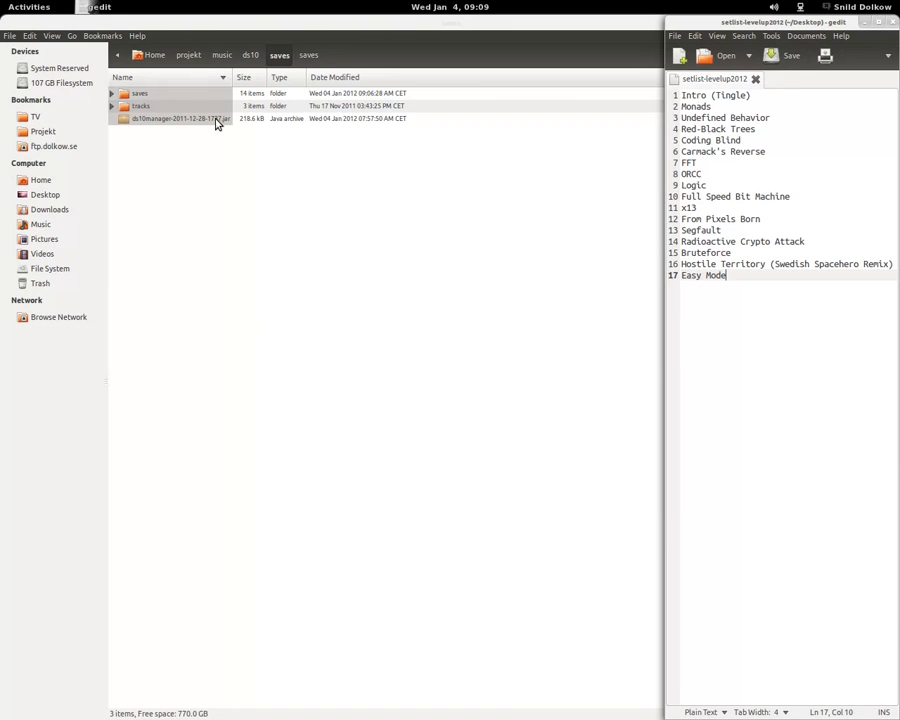
mouse_move(143, 98)
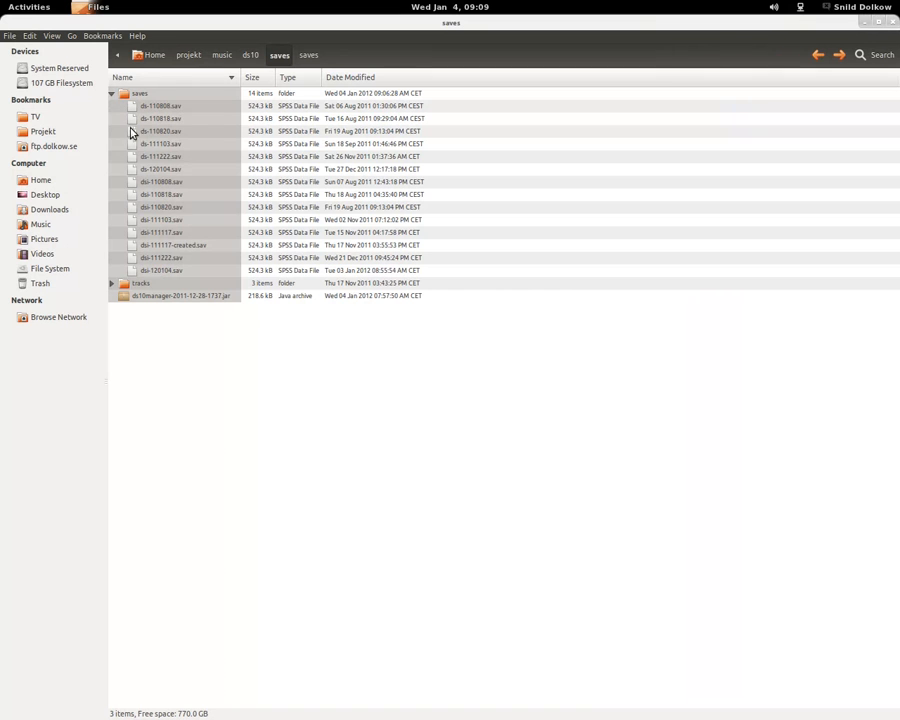
- Launch DS-10 Manager from its jar archive
click(119, 283)
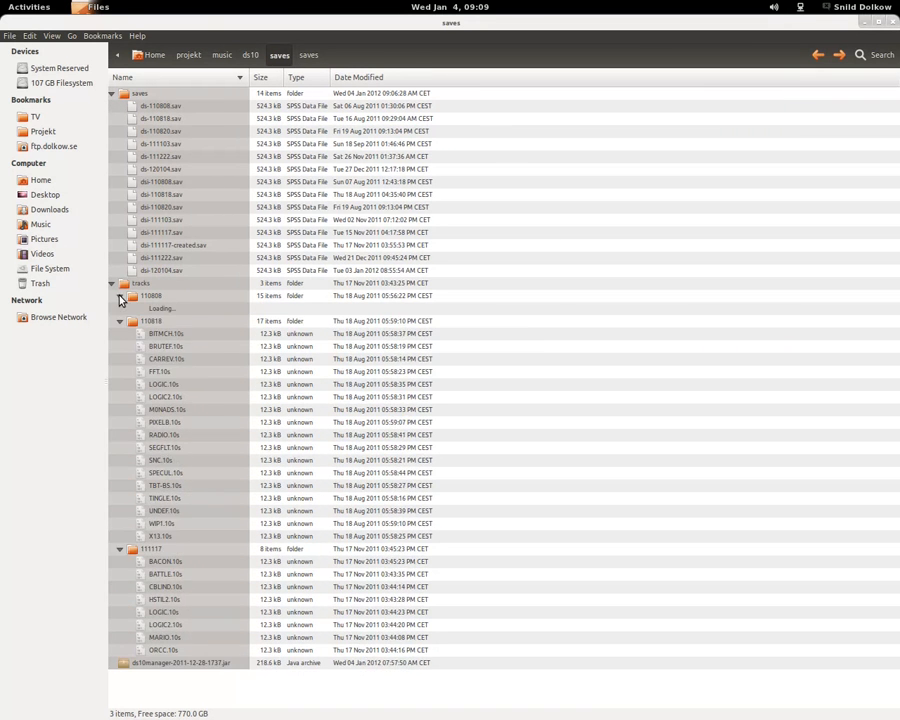
scroll(down, 3)
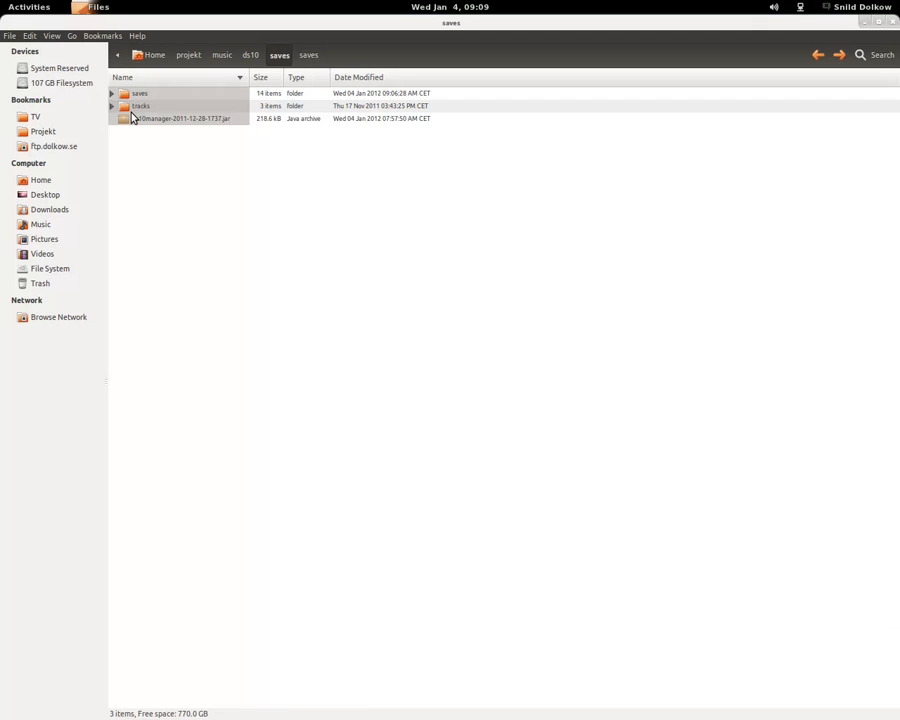
click(180, 118)
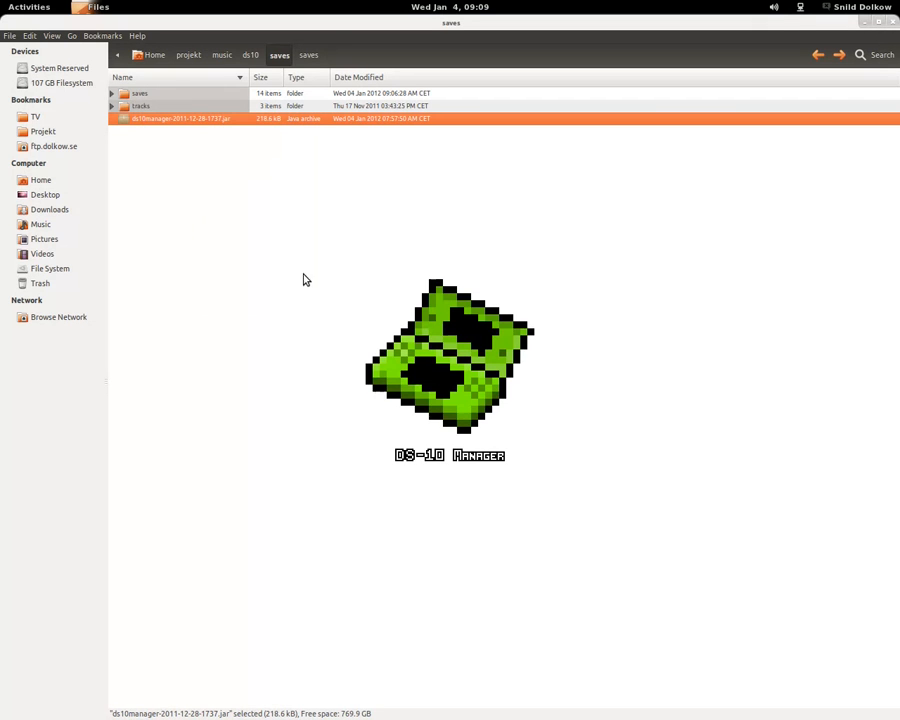
double_click(180, 118)
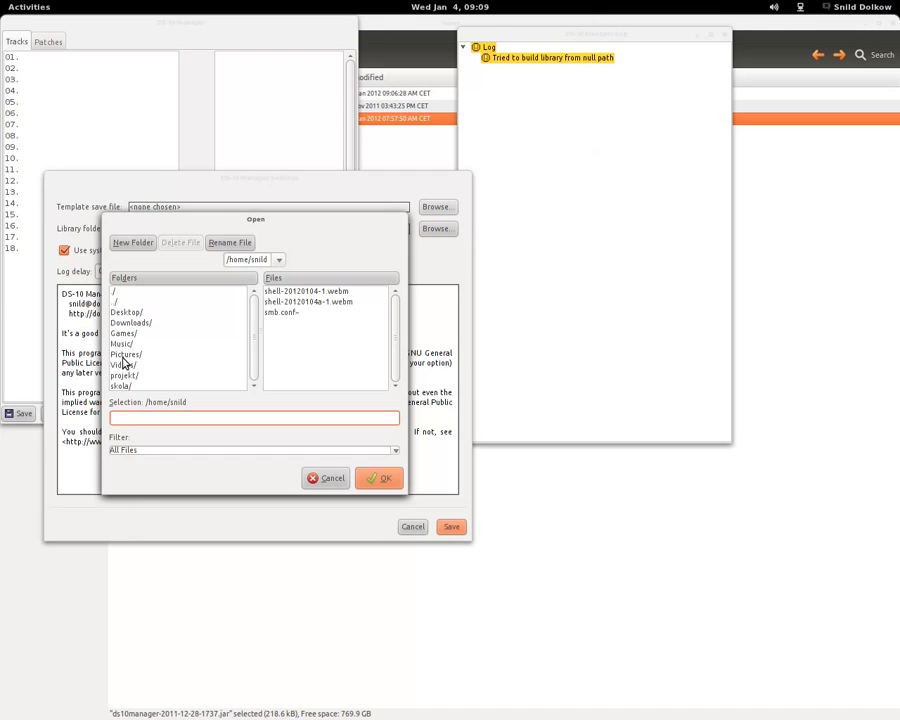
- Browse the template file chooser into projekt/music/ds10/saves to list the .sav files
double_click(124, 375)
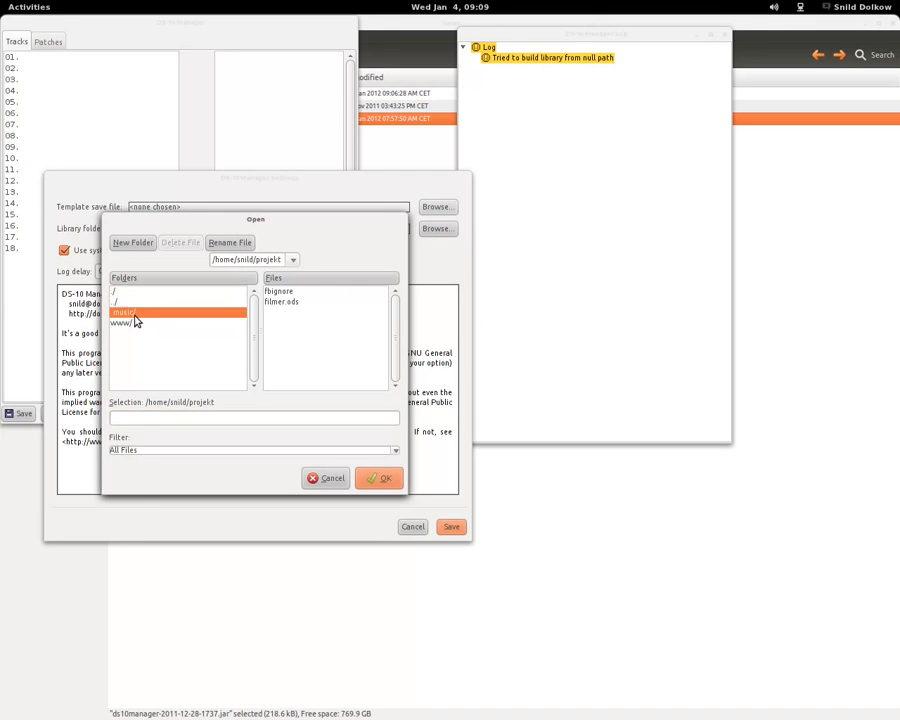
double_click(124, 312)
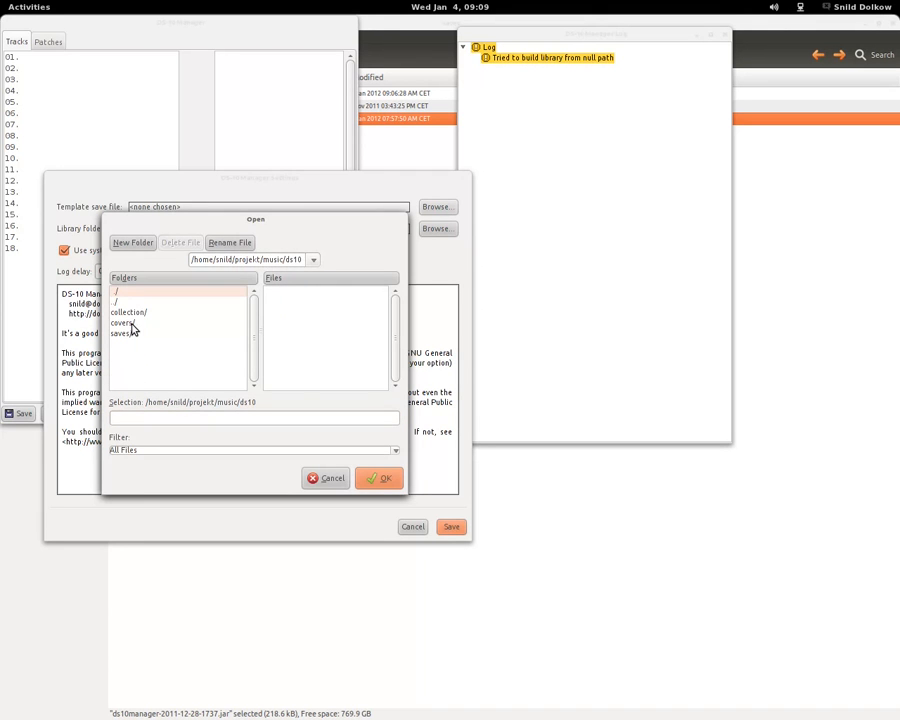
double_click(124, 333)
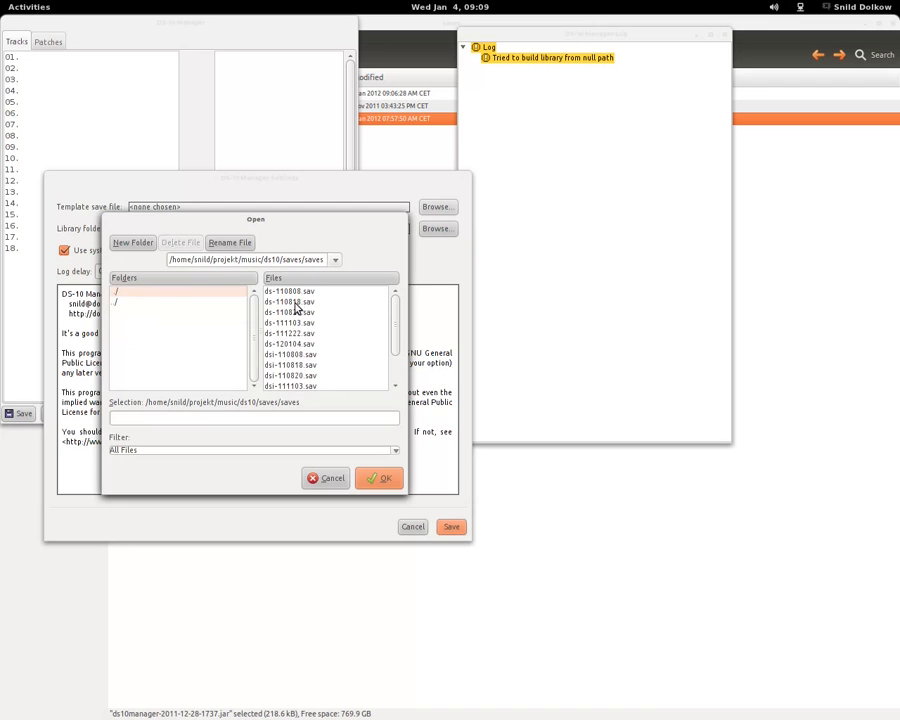
- Choose ds-110808.sav as template and music/ds10/saves as library, keeping system look-and-feel on
click(379, 477)
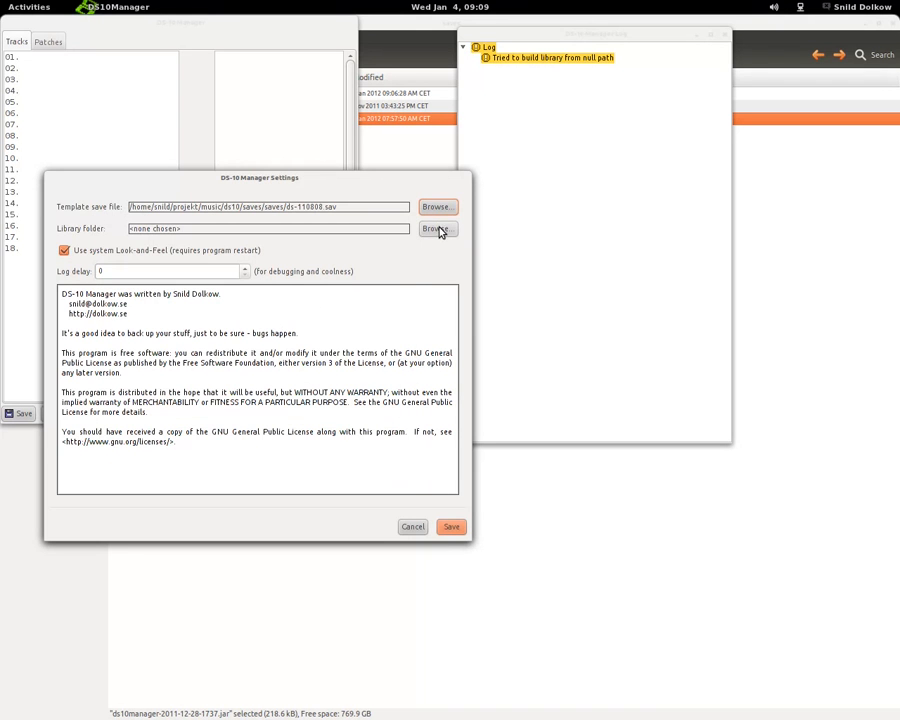
click(437, 228)
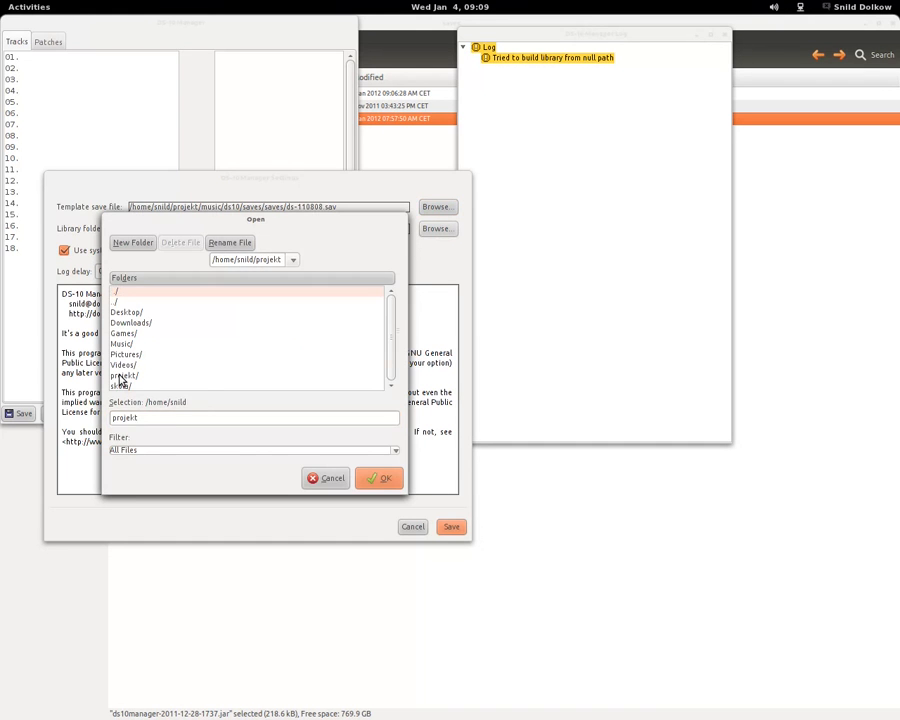
click(325, 477)
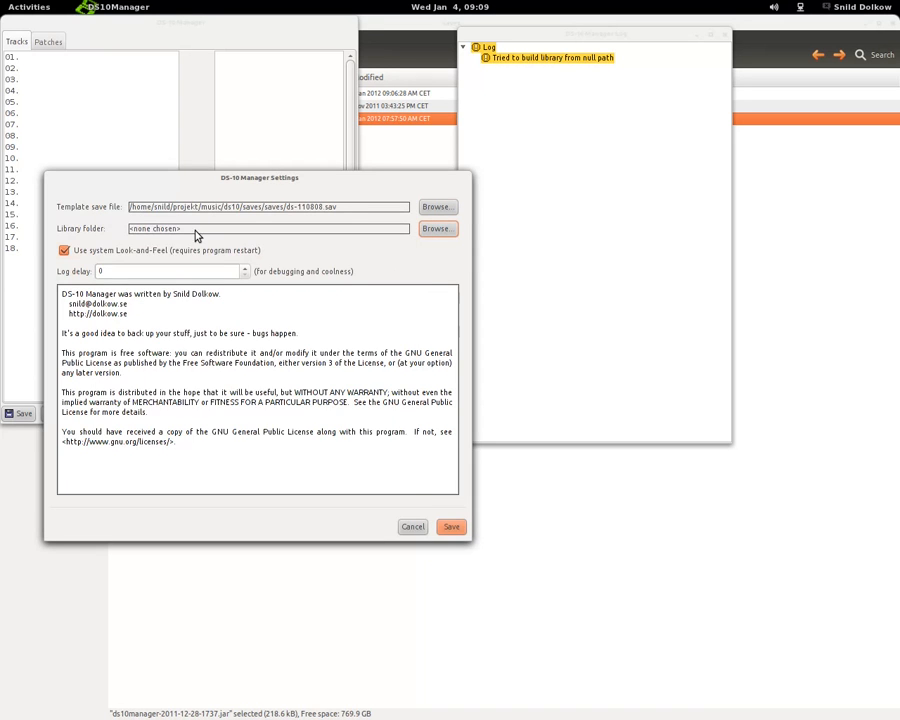
click(437, 228)
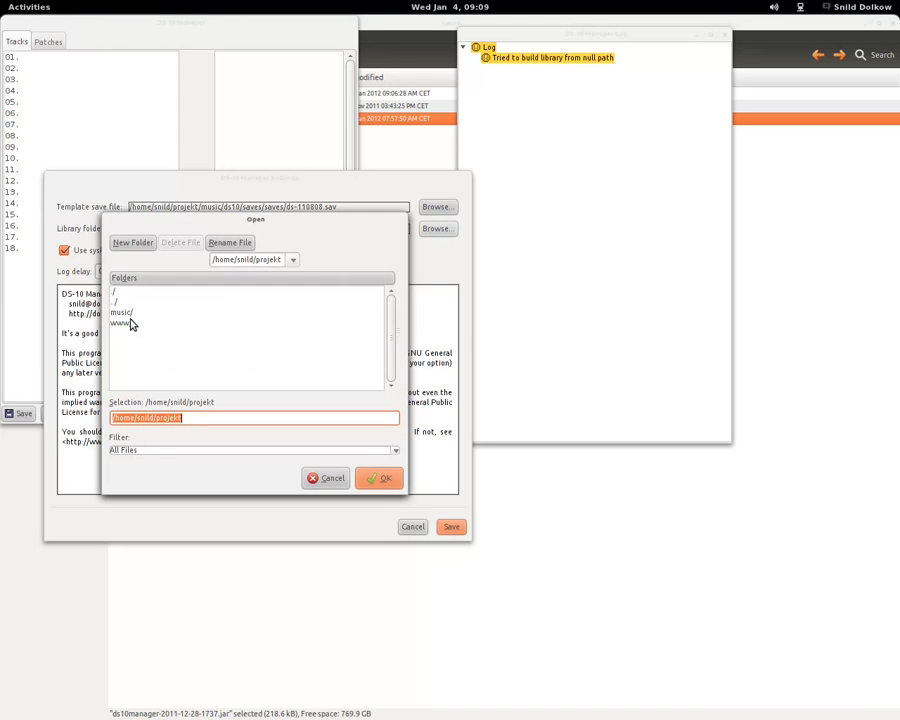
double_click(121, 312)
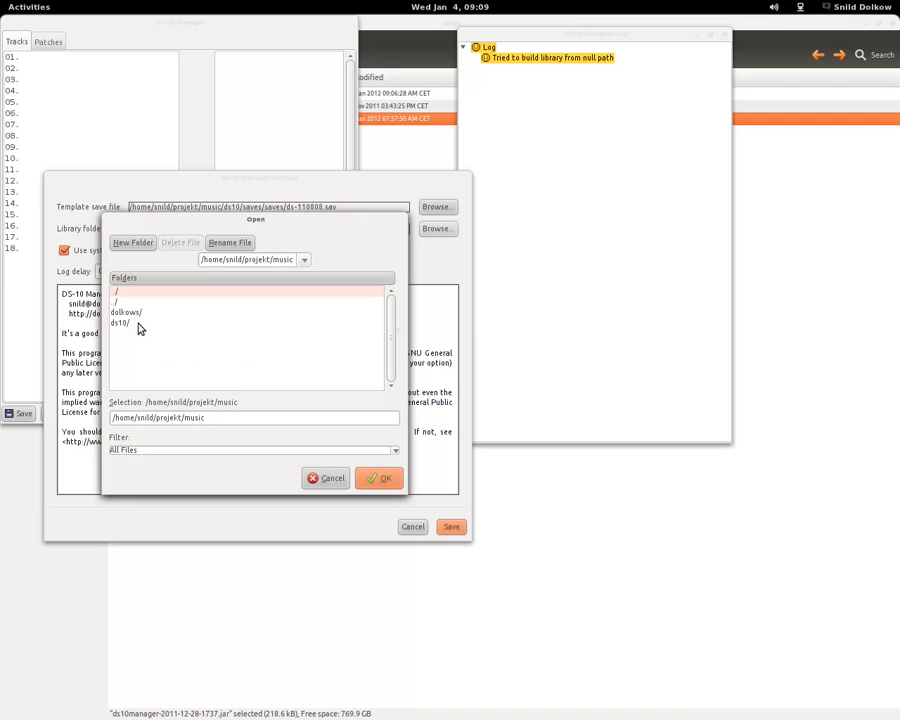
click(379, 478)
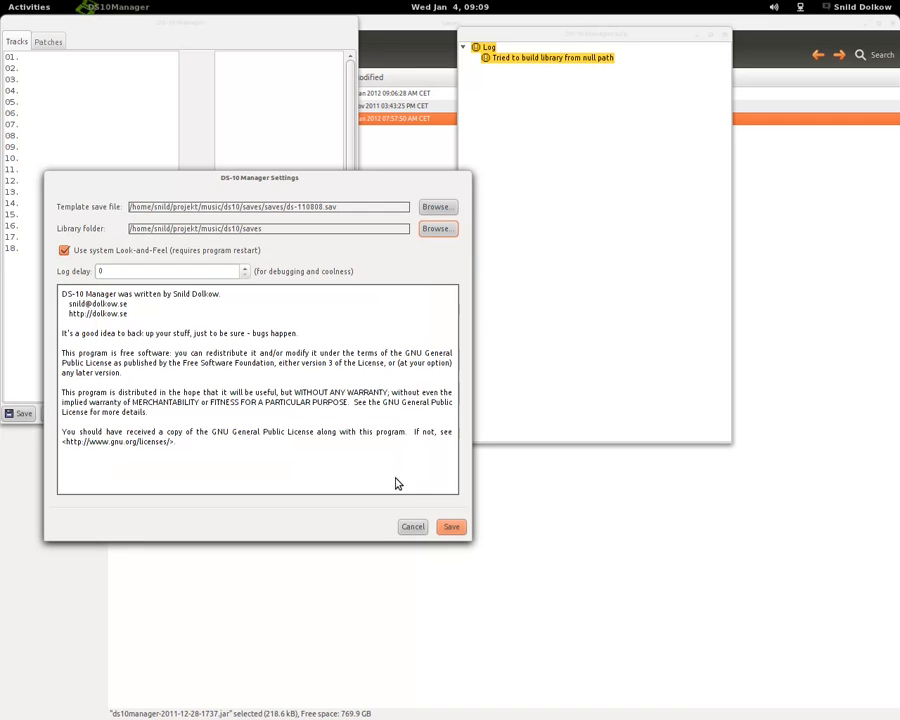
mouse_move(112, 233)
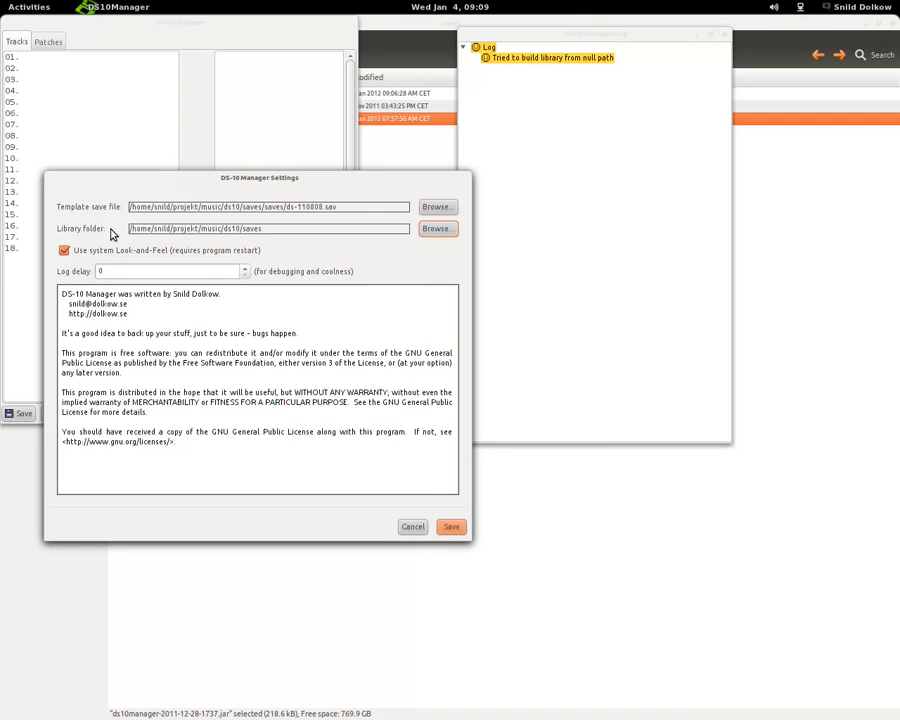
click(65, 250)
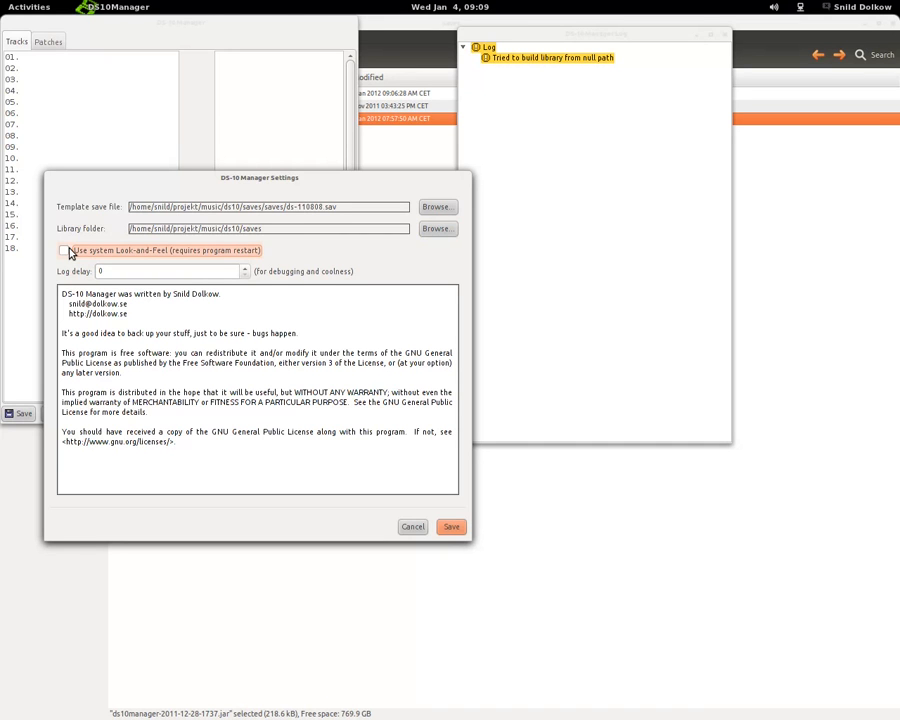
click(65, 250)
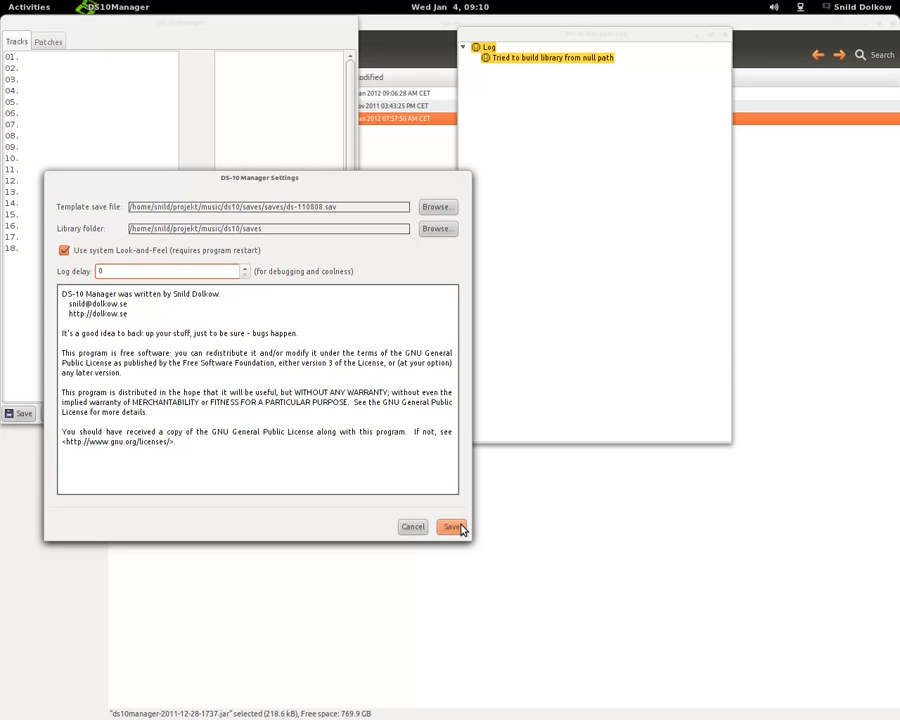
- Save settings to build the library, then inspect the Traversed directories and Library built log entries
click(451, 527)
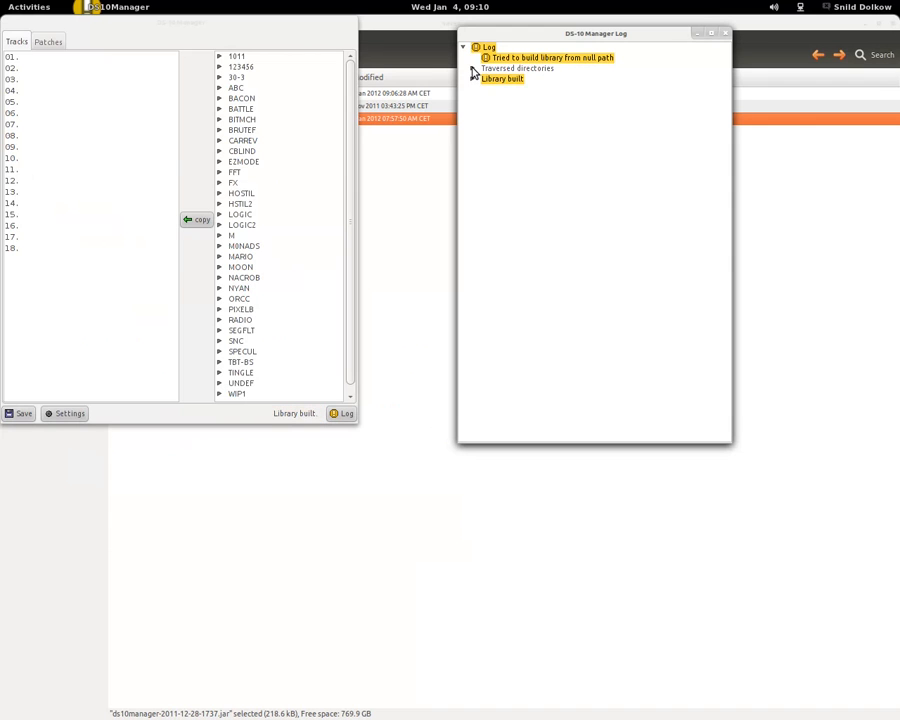
click(473, 68)
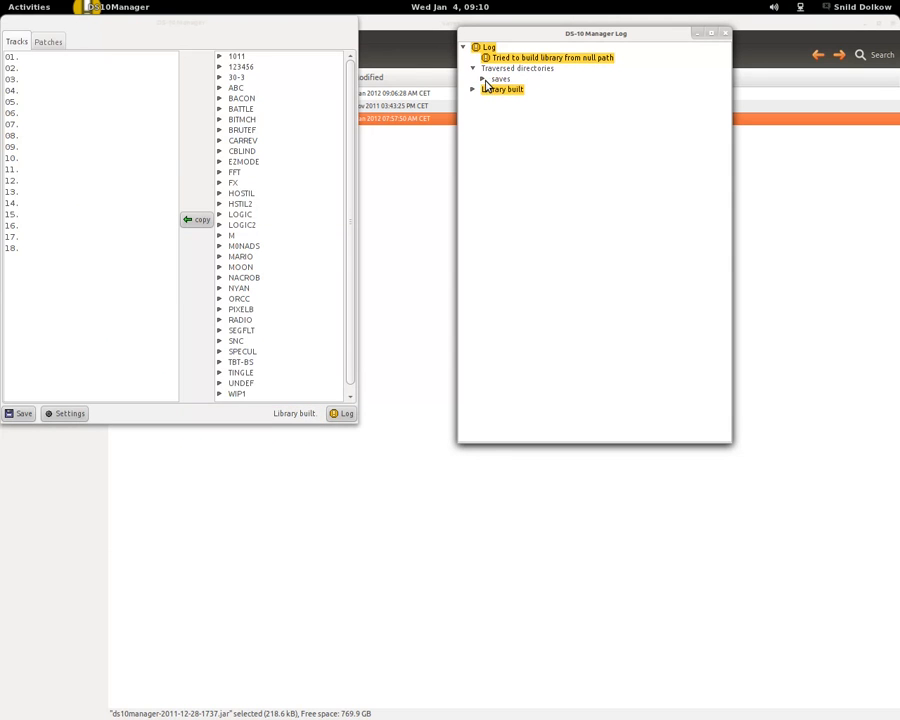
click(485, 78)
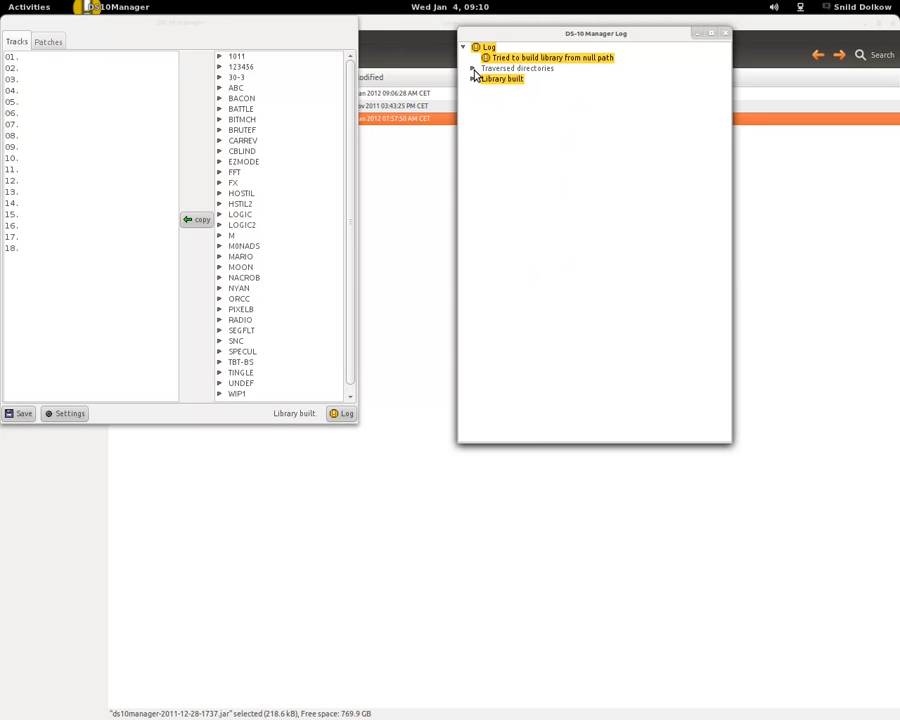
click(474, 79)
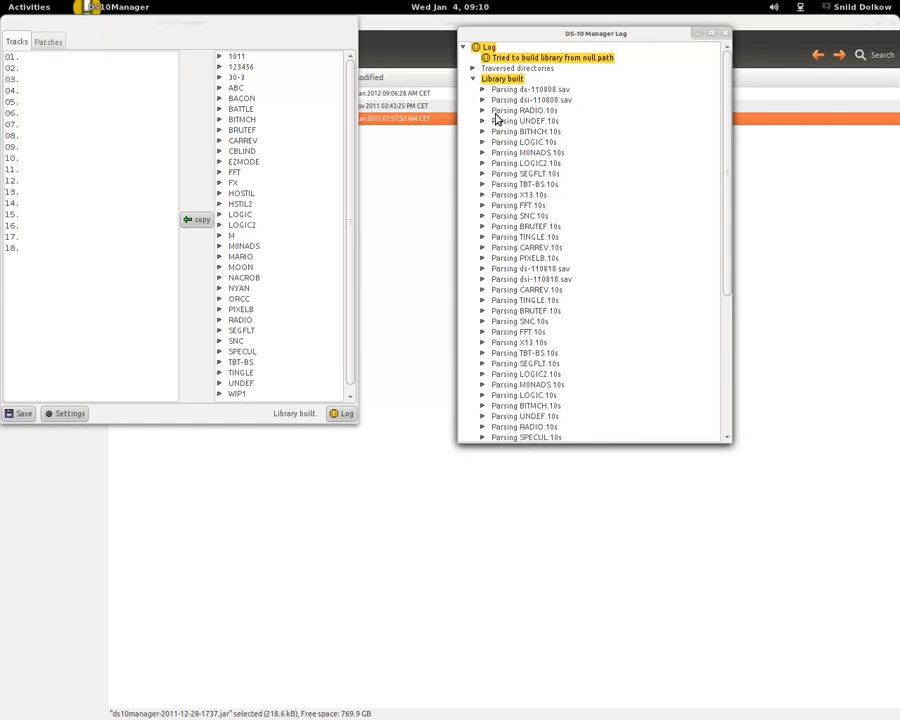
scroll(down, 3)
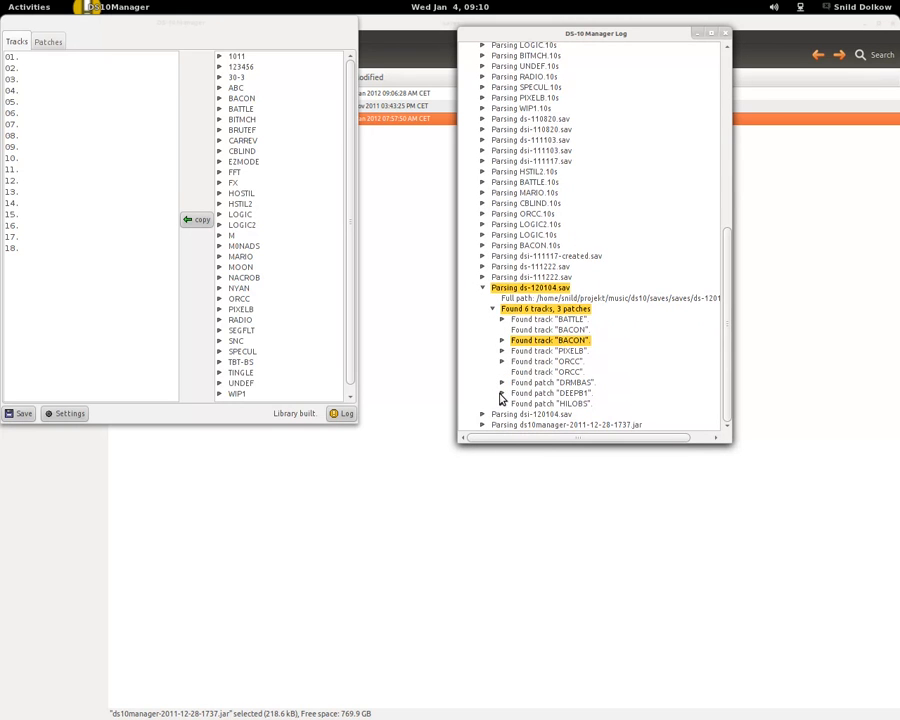
click(502, 351)
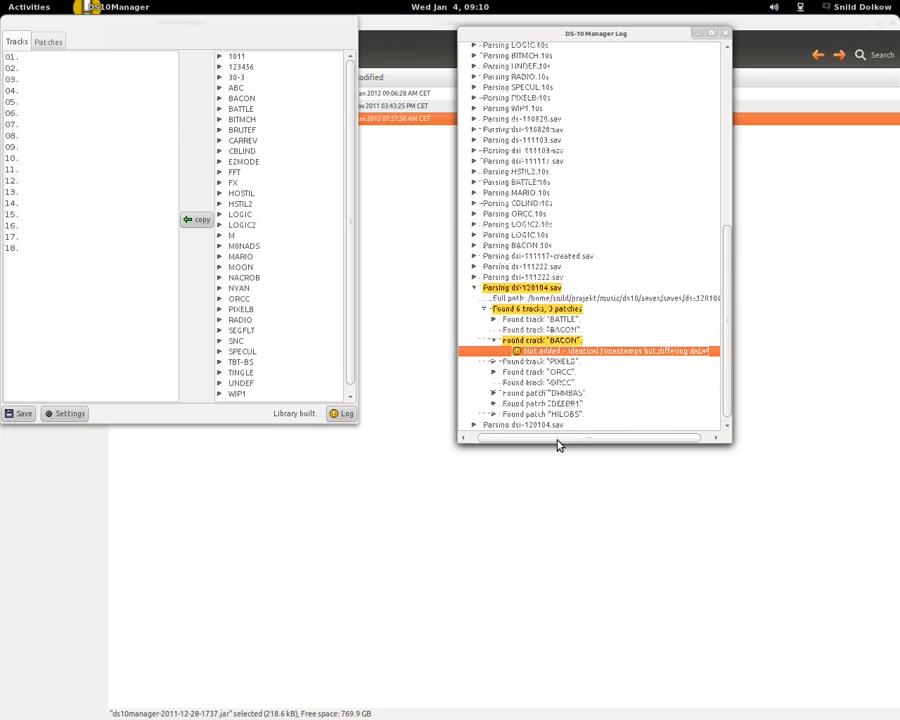
scroll(down, 3)
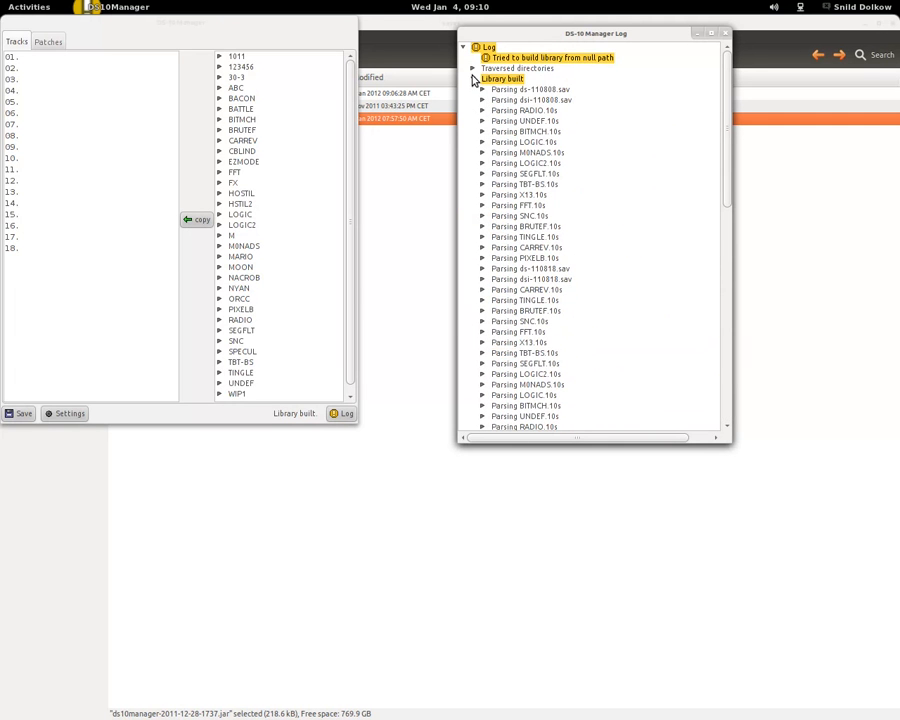
- Close the Log window and enlarge the DS-10 Manager main window
click(472, 79)
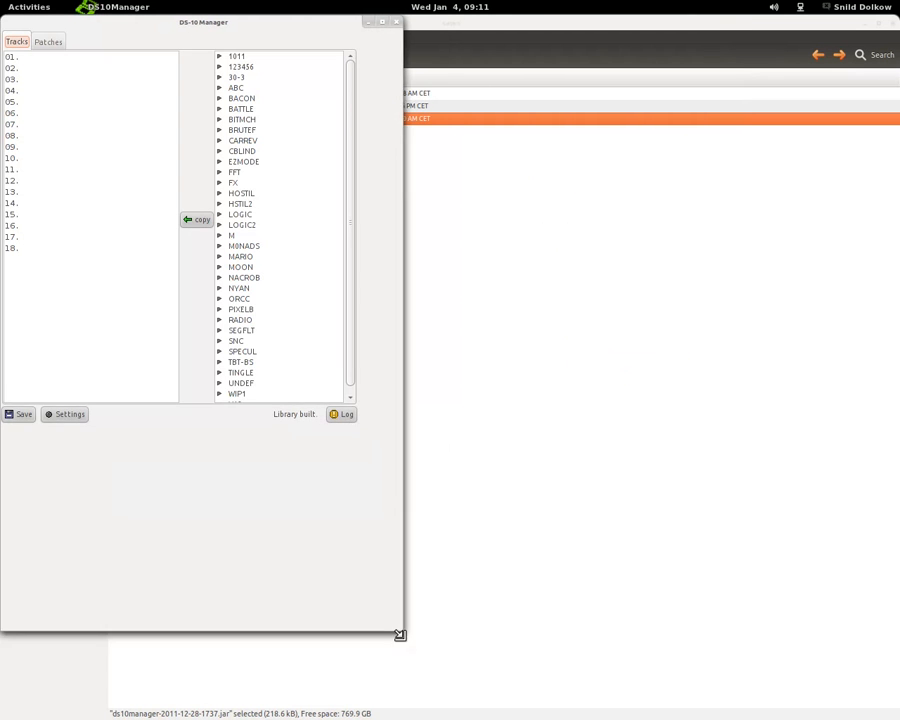
click(28, 7)
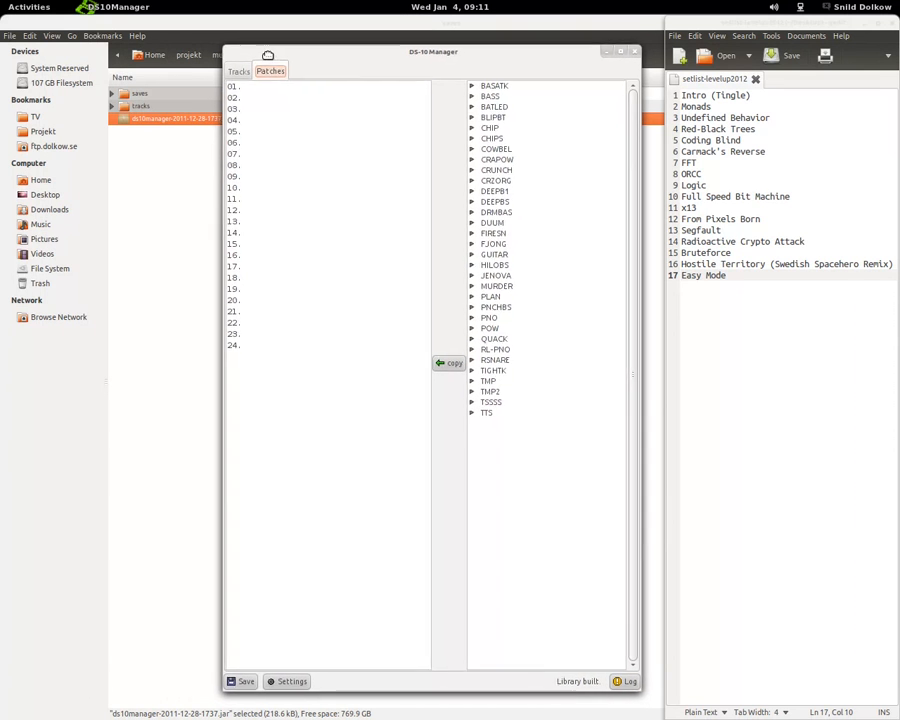
- Expand HSTIL2, select its Dec 21 2011 version, start an export, then cancel it
click(232, 68)
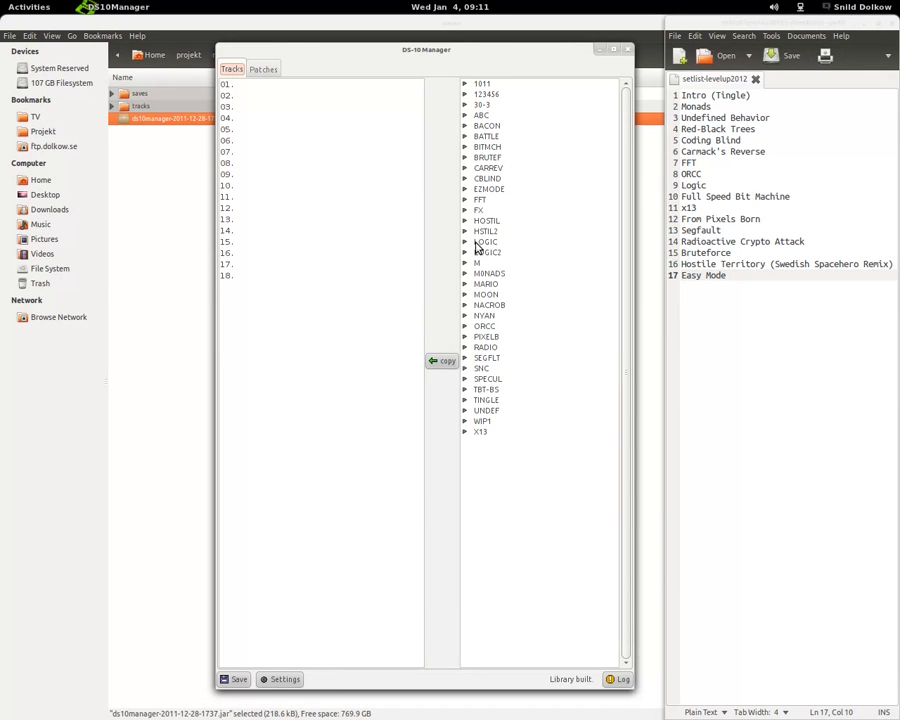
mouse_move(472, 148)
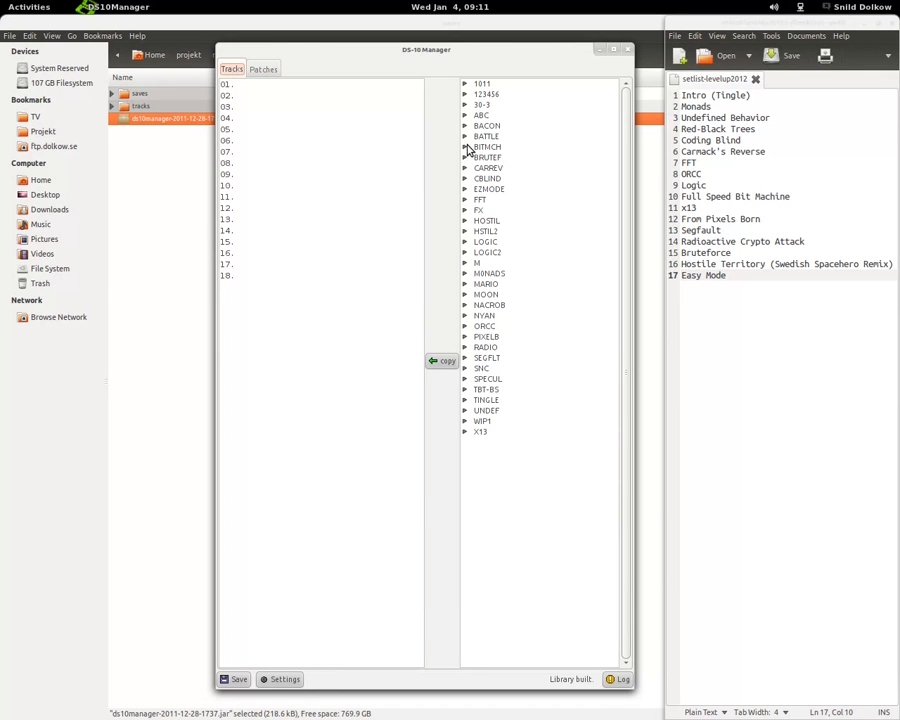
click(485, 231)
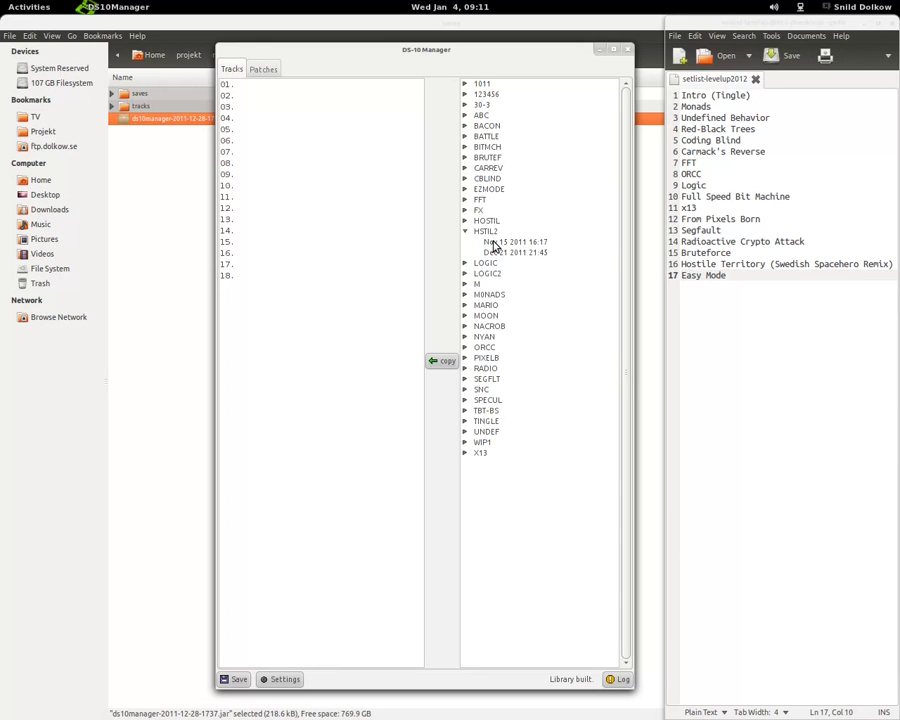
click(515, 252)
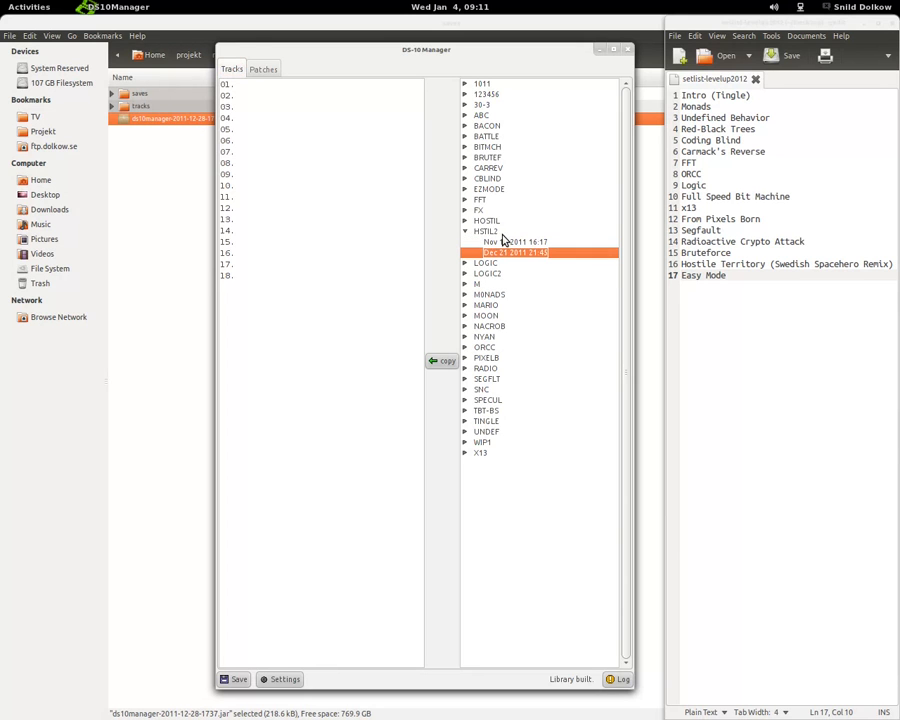
right_click(486, 231)
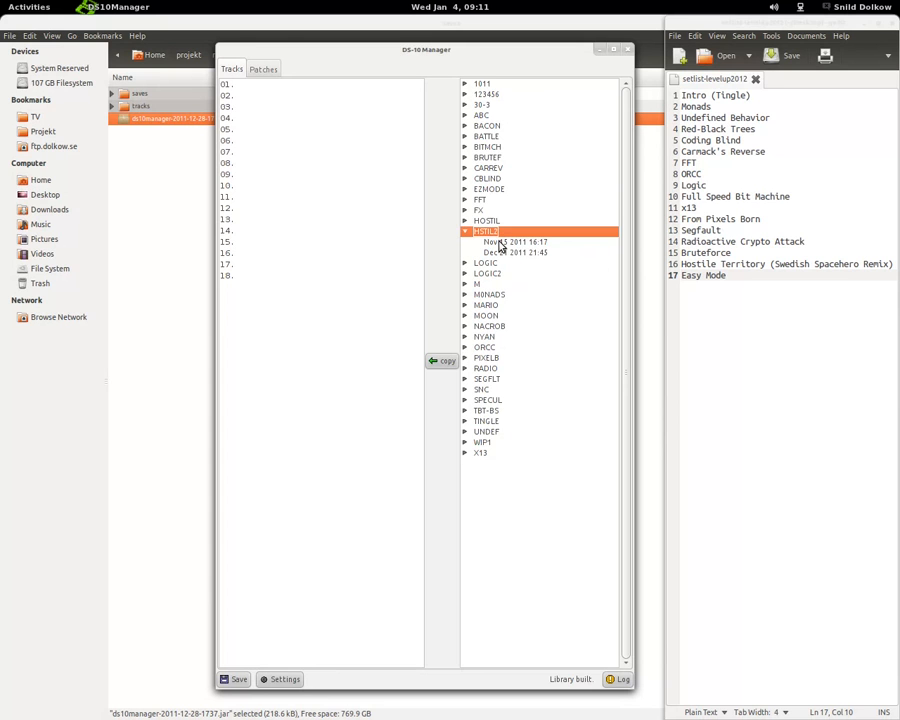
click(527, 252)
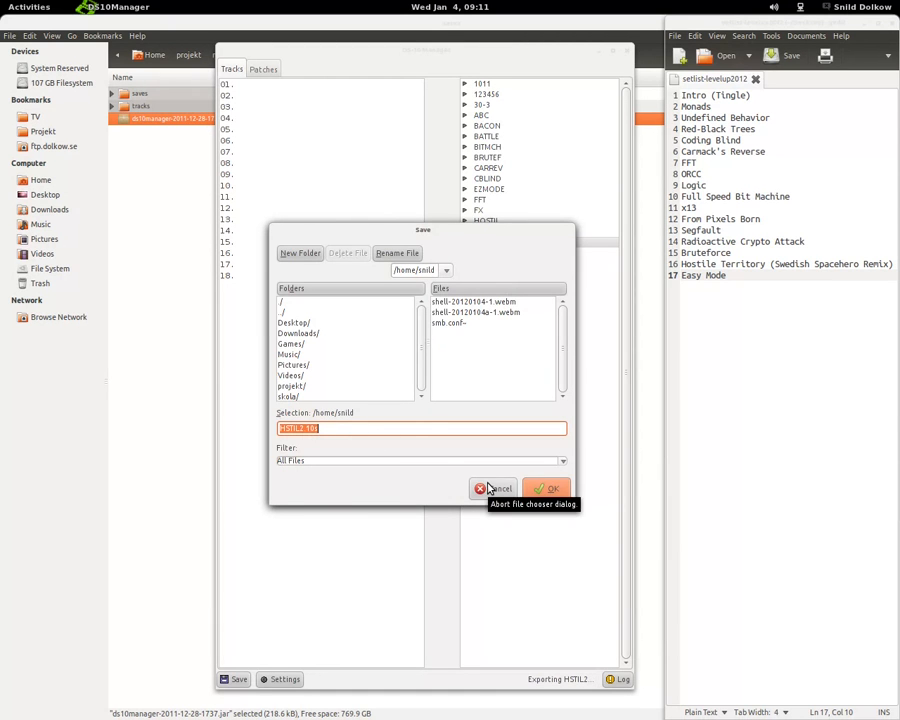
click(493, 489)
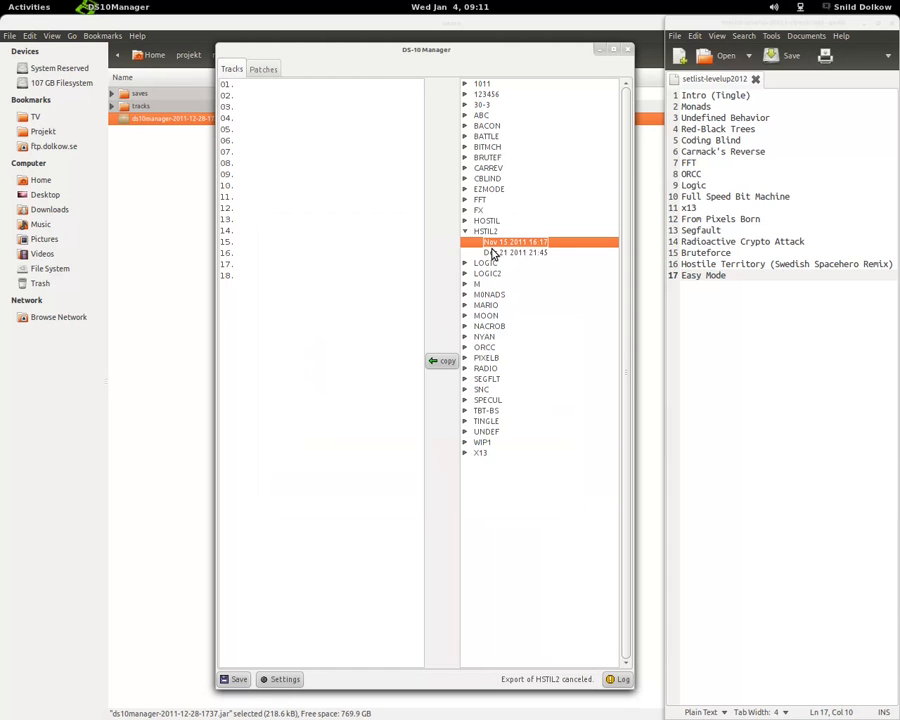
mouse_move(491, 250)
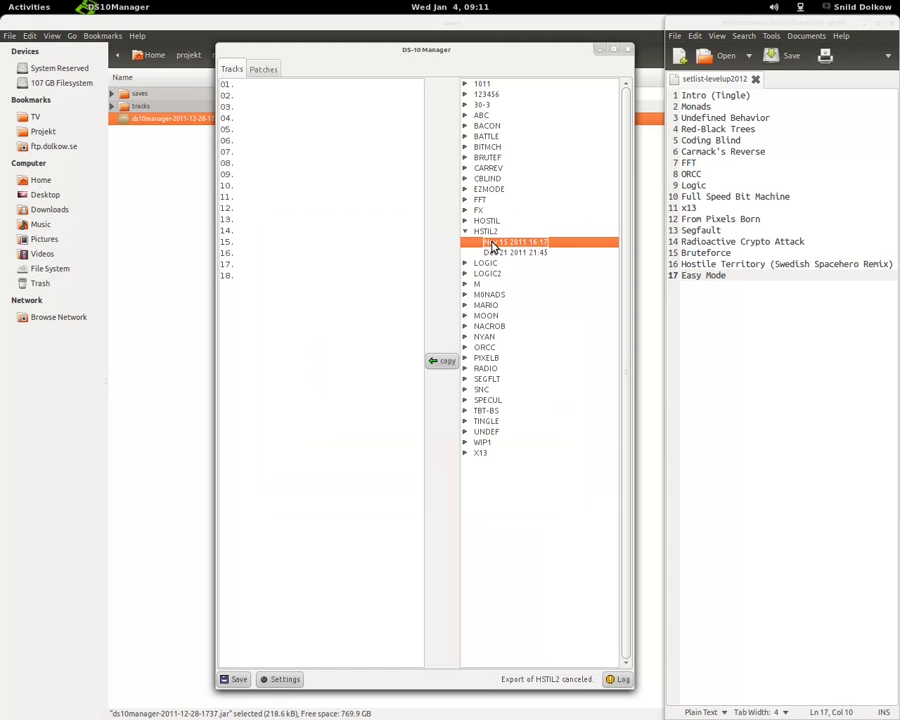
- Copy TINGLE, MONADS, UNDEF, TBT-BS (Dec 21 version) and CBLIND into slots 01–05
click(466, 231)
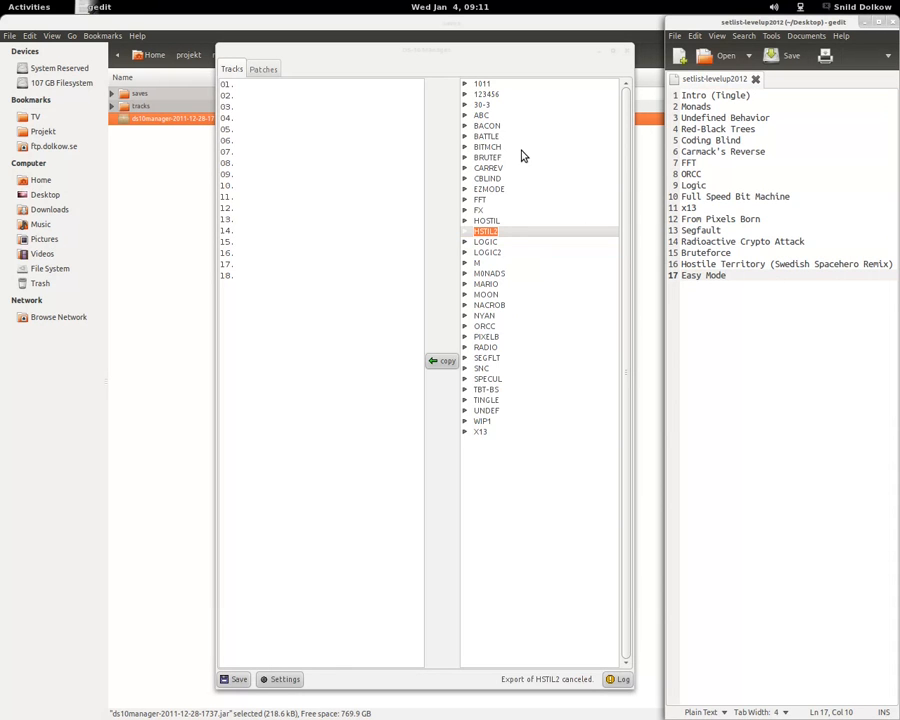
click(487, 157)
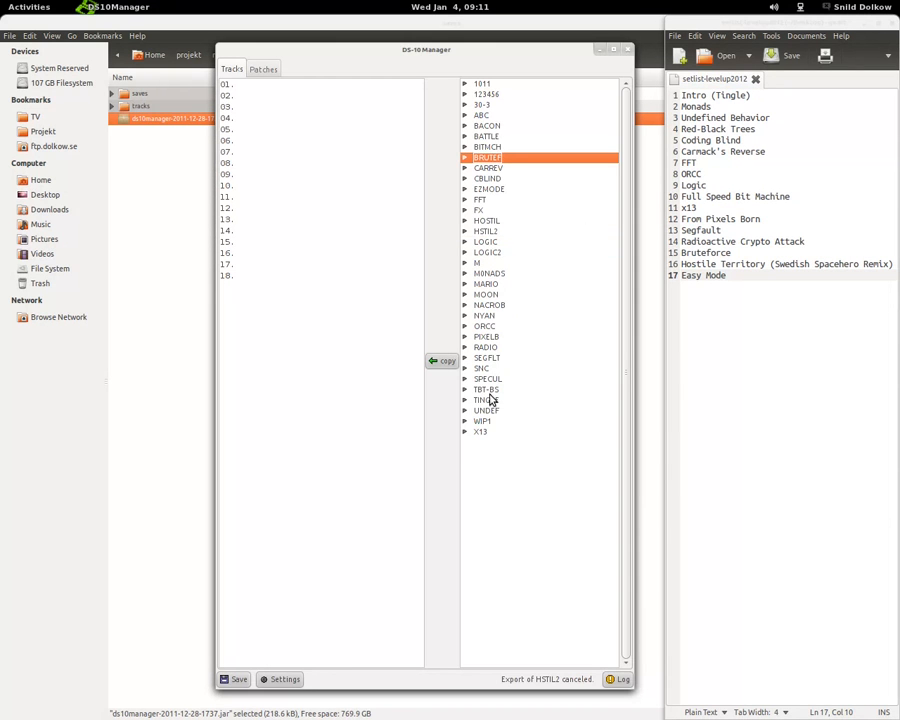
click(485, 400)
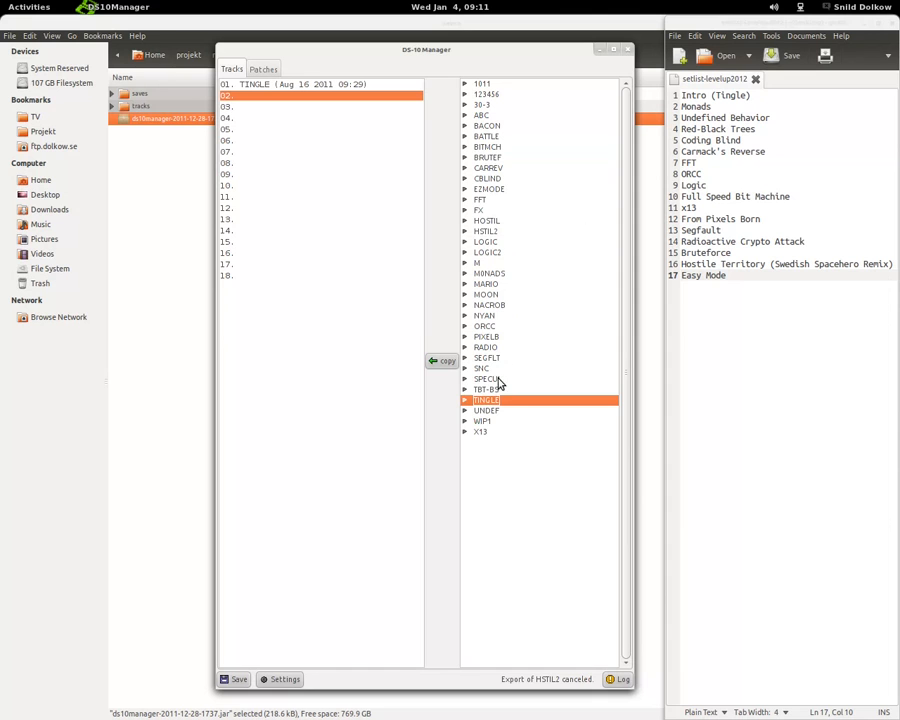
mouse_move(505, 168)
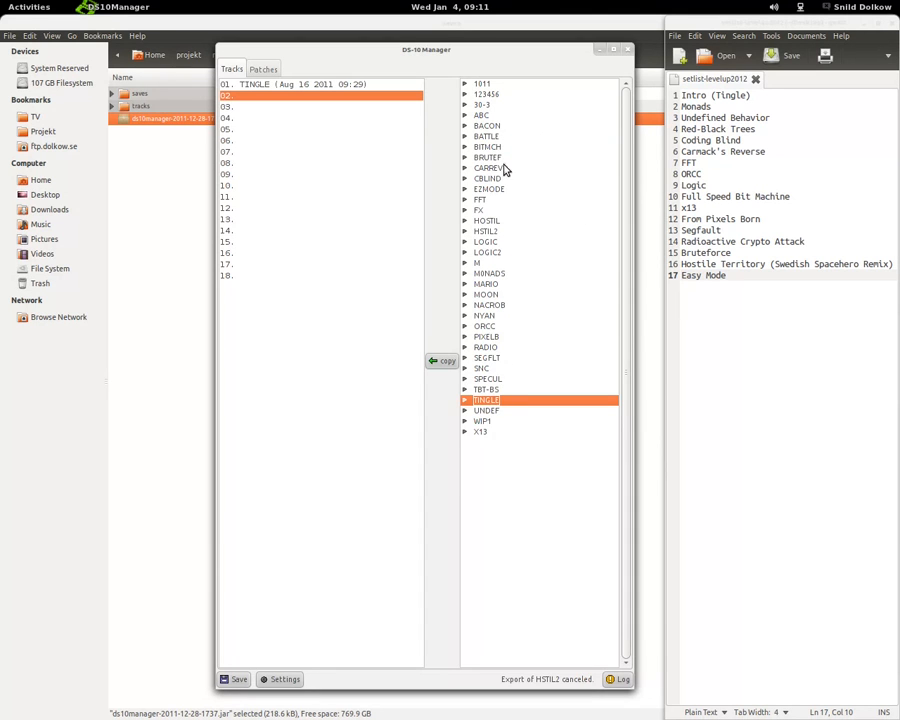
click(489, 273)
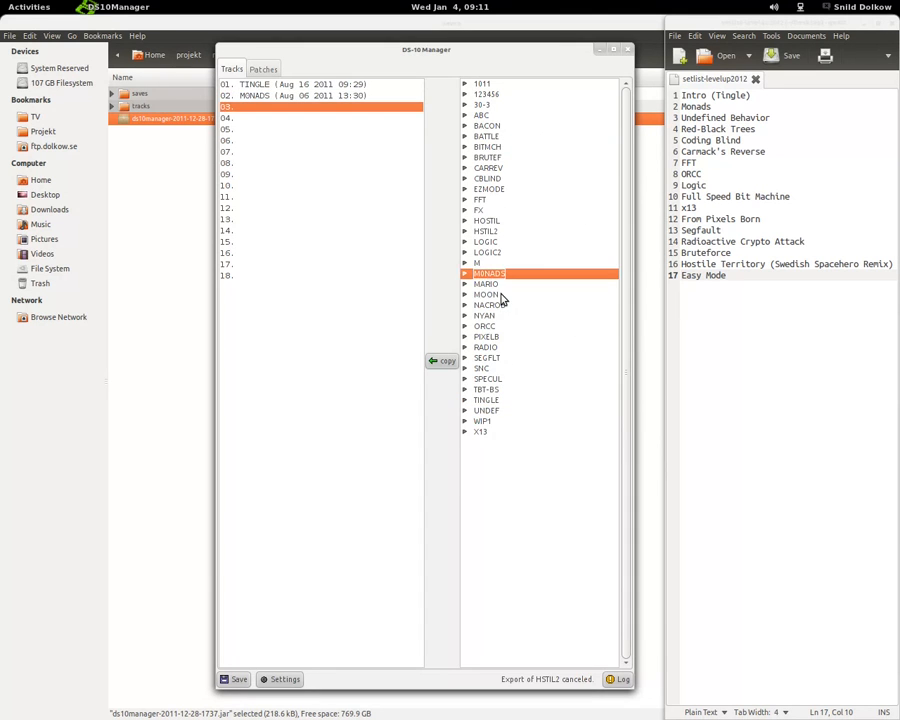
mouse_move(507, 227)
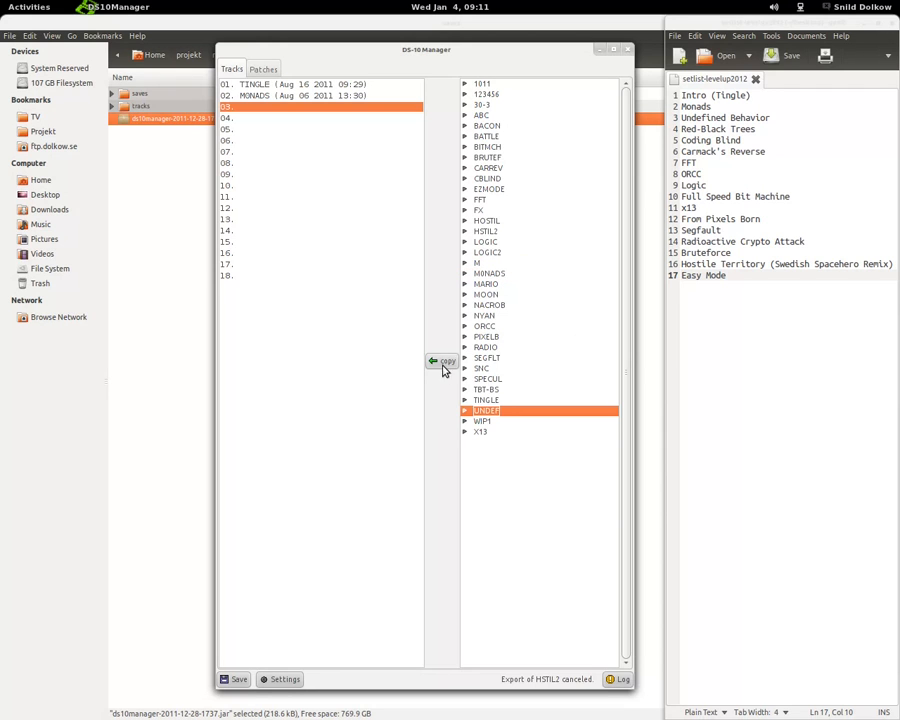
click(443, 361)
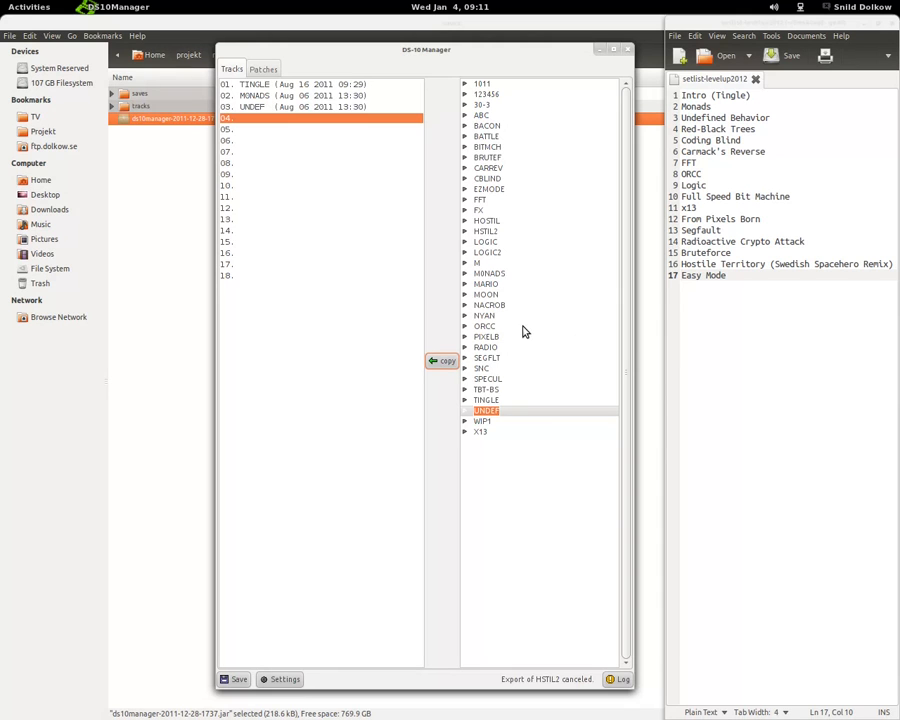
mouse_move(499, 344)
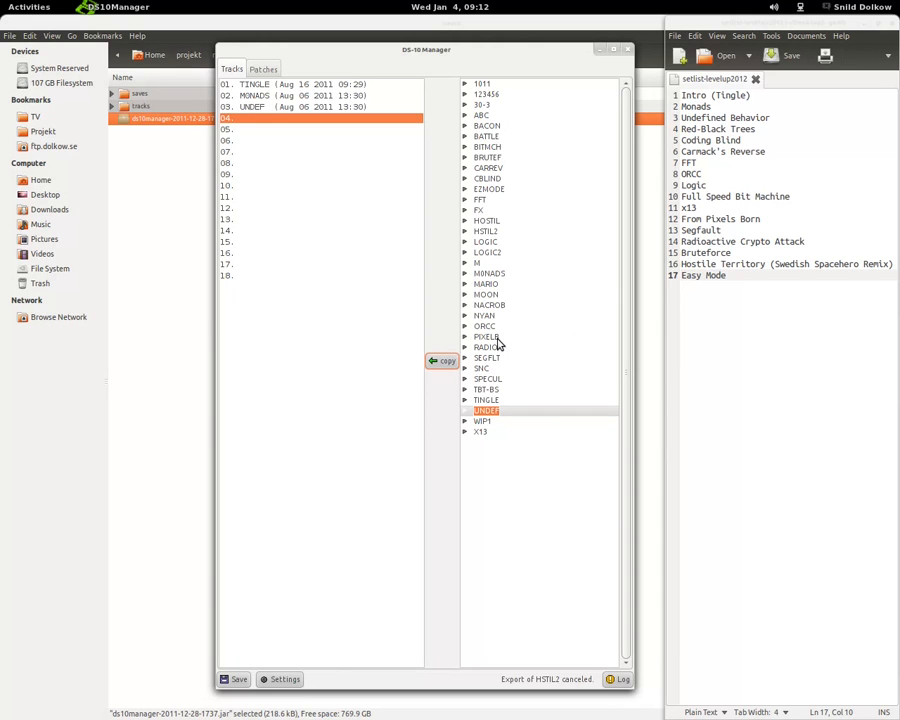
click(466, 389)
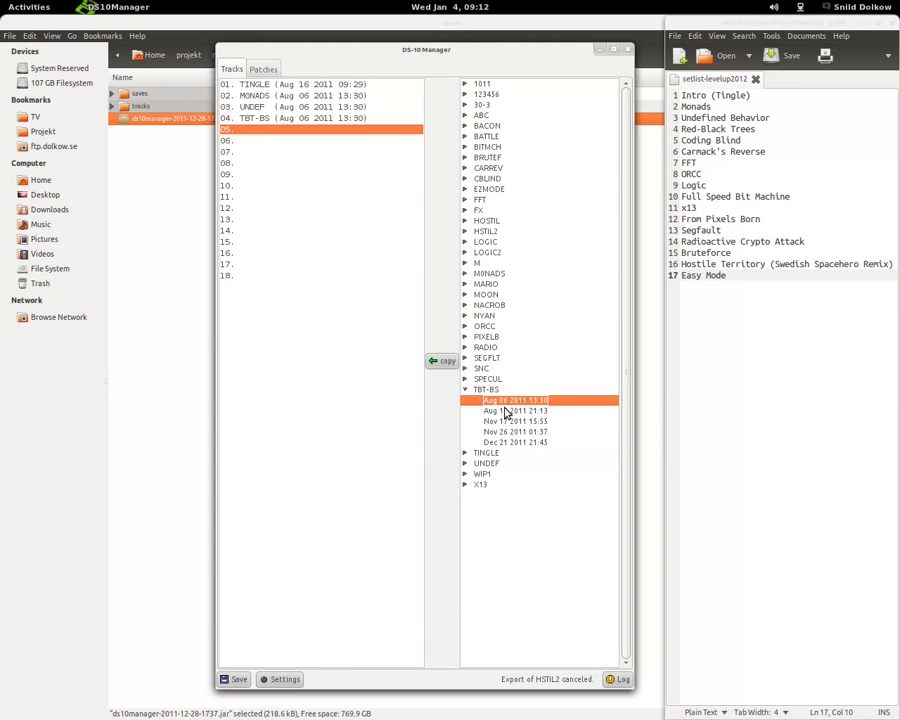
mouse_move(519, 440)
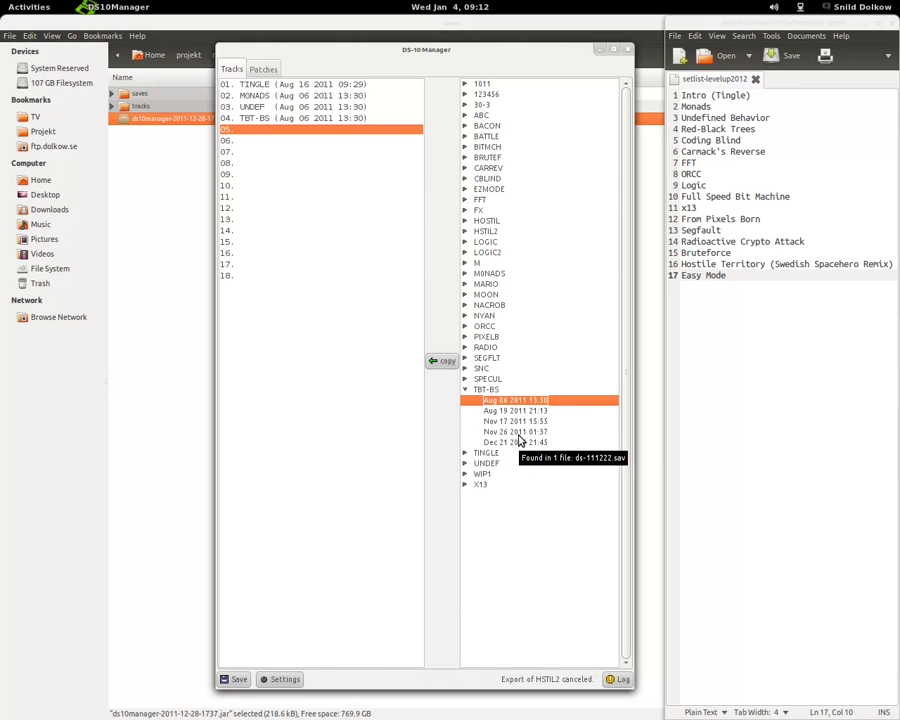
click(487, 389)
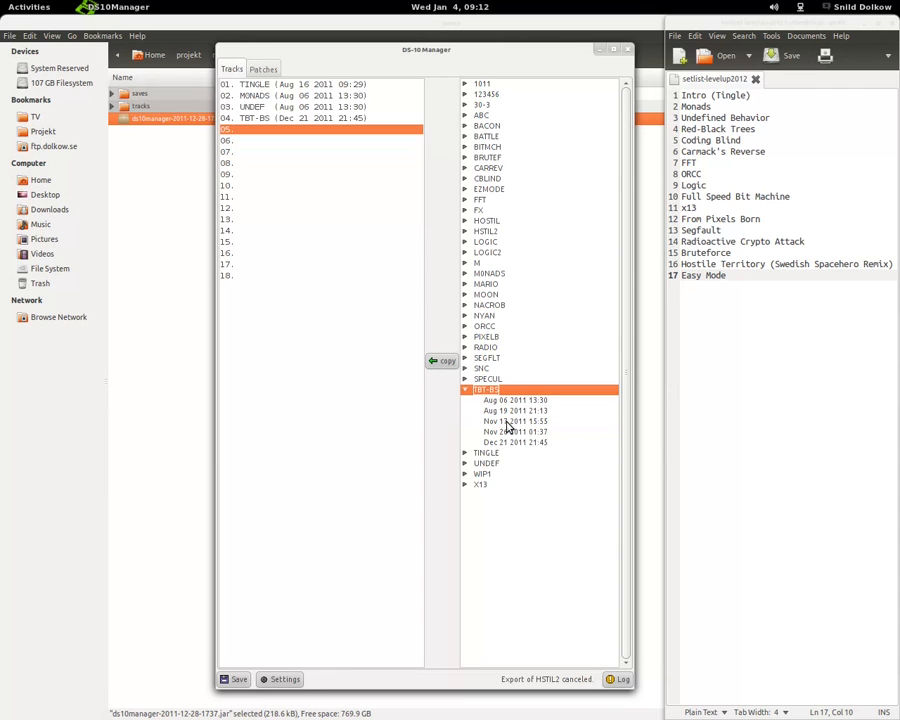
click(466, 389)
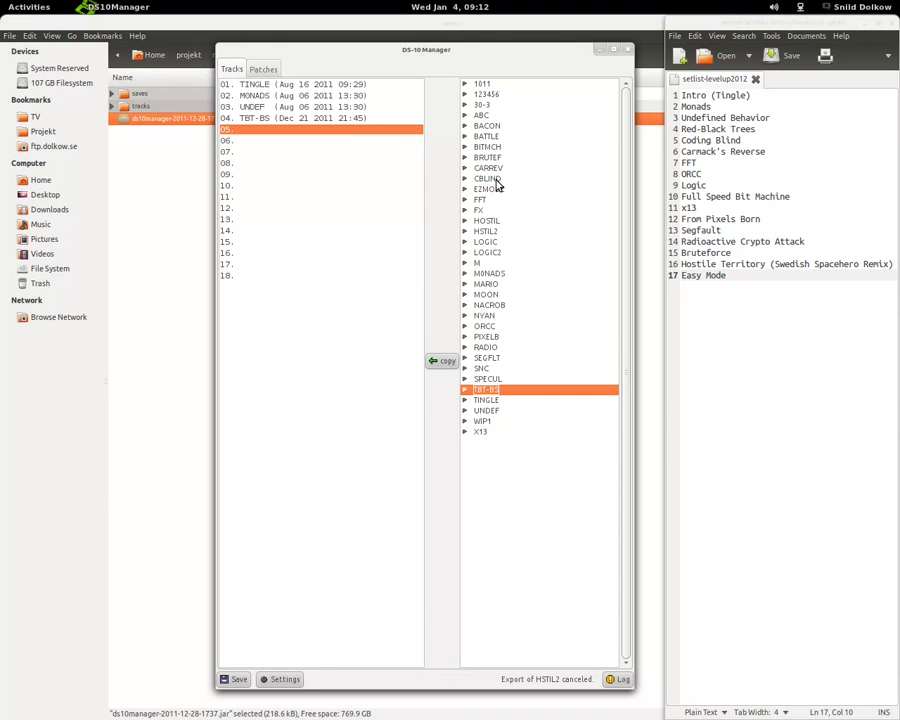
click(486, 178)
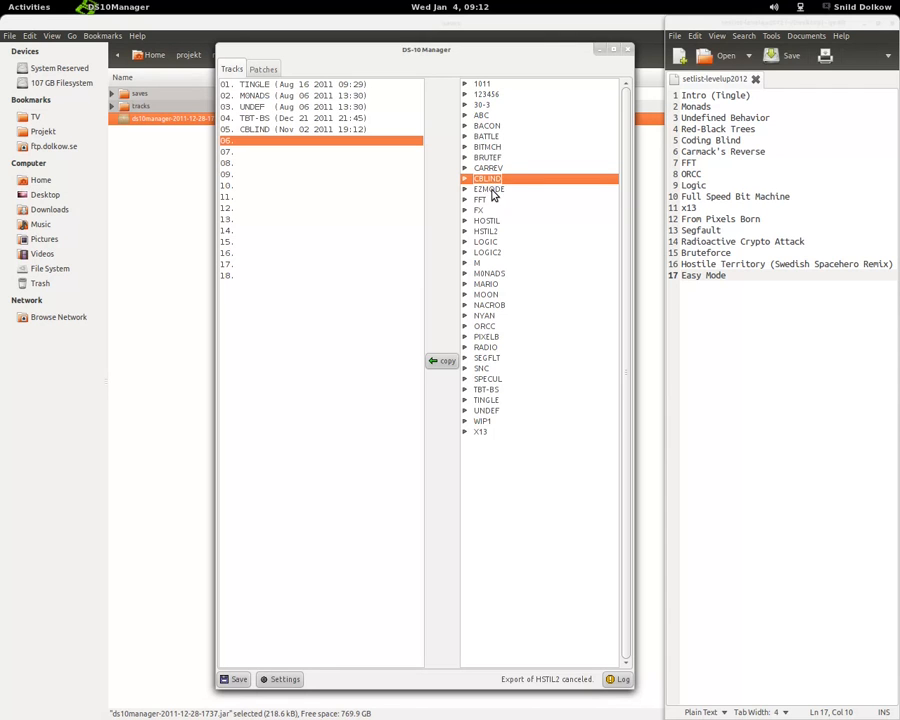
- Copy CARREV through EZMODE into slots 06–17, then view the Patches tab
click(488, 167)
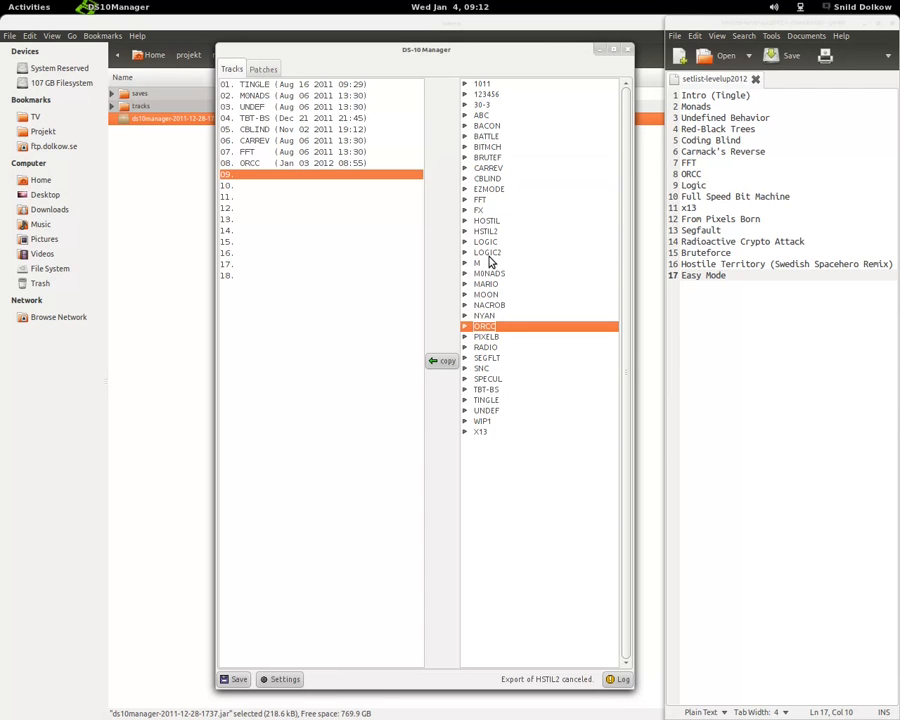
double_click(485, 241)
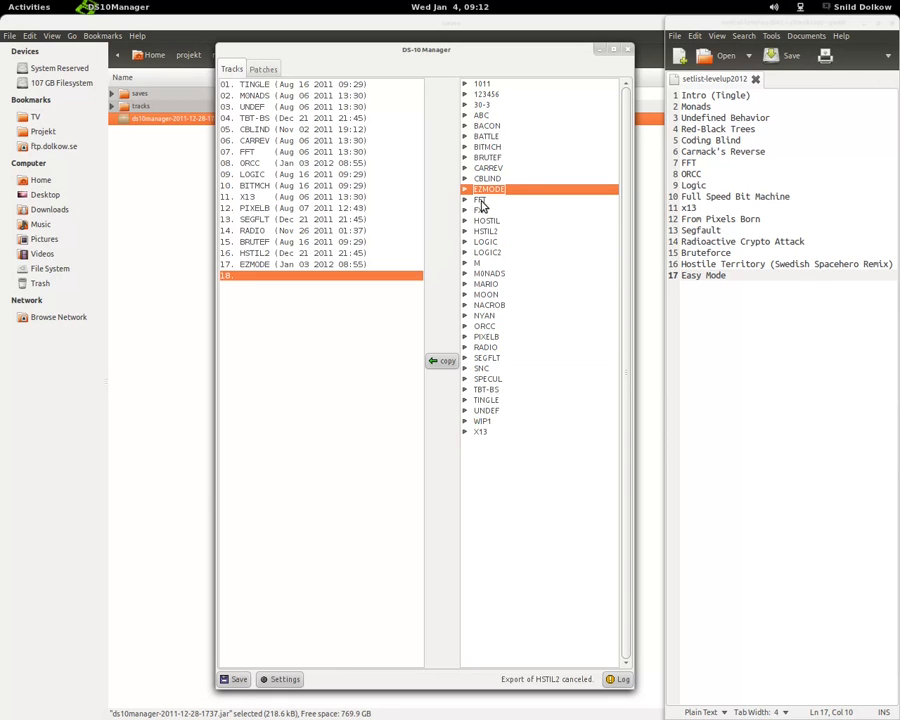
click(263, 68)
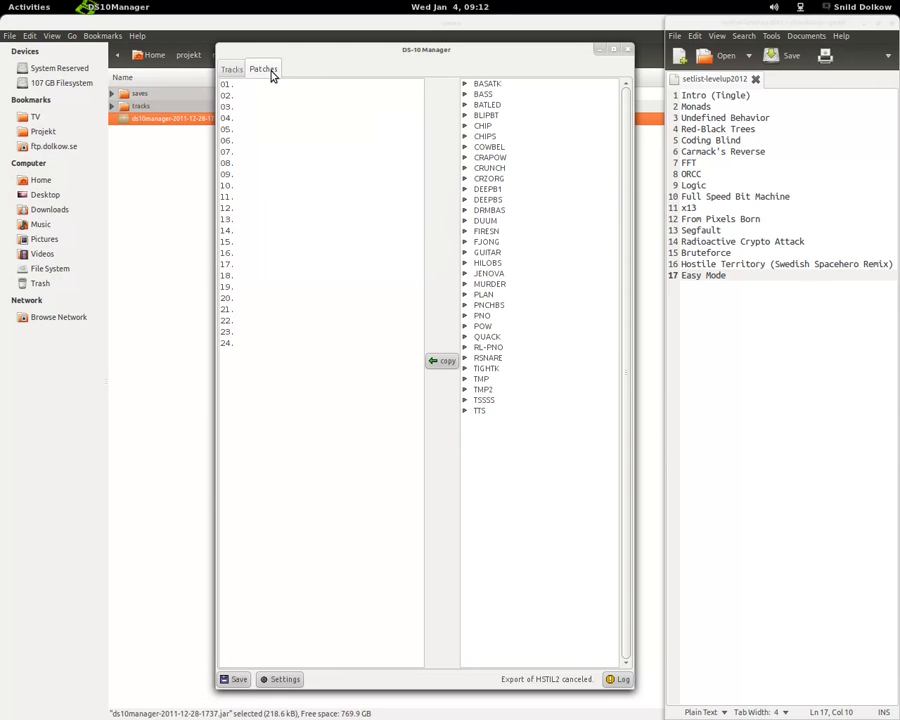
- Switch back to the Tracks view showing all 17 filled slots
click(231, 68)
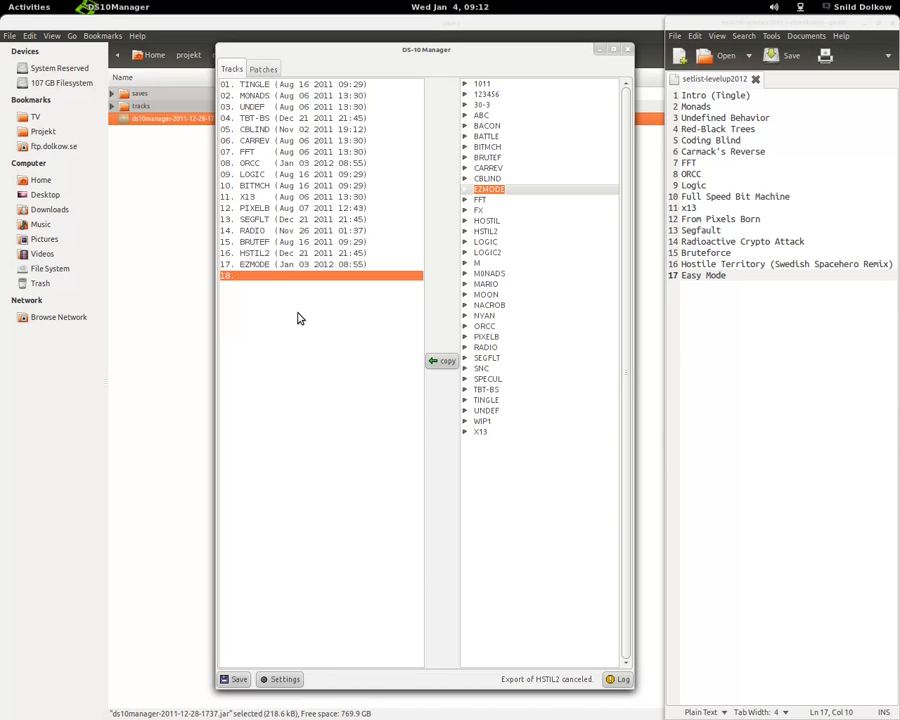
mouse_move(336, 307)
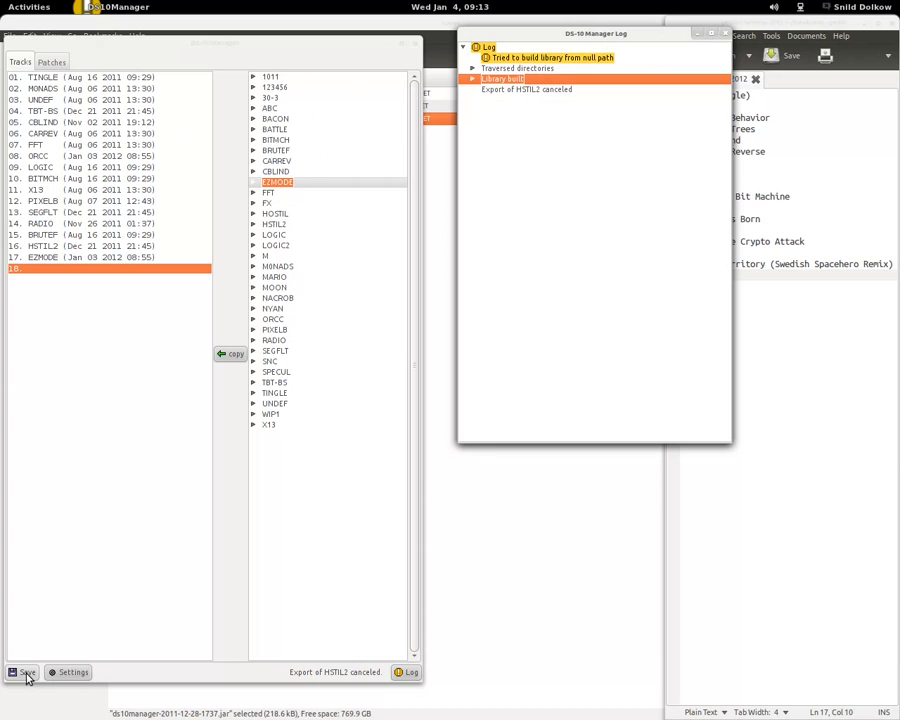
- Save the setlist, replacing the KorgDS10.sav name with levelup2012.sav
click(22, 672)
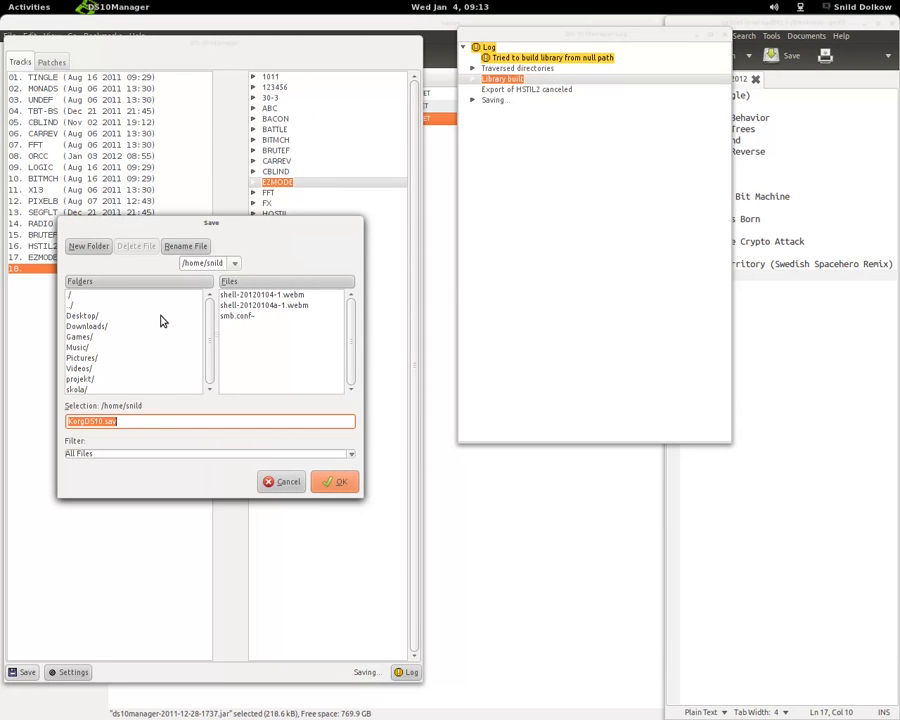
click(111, 421)
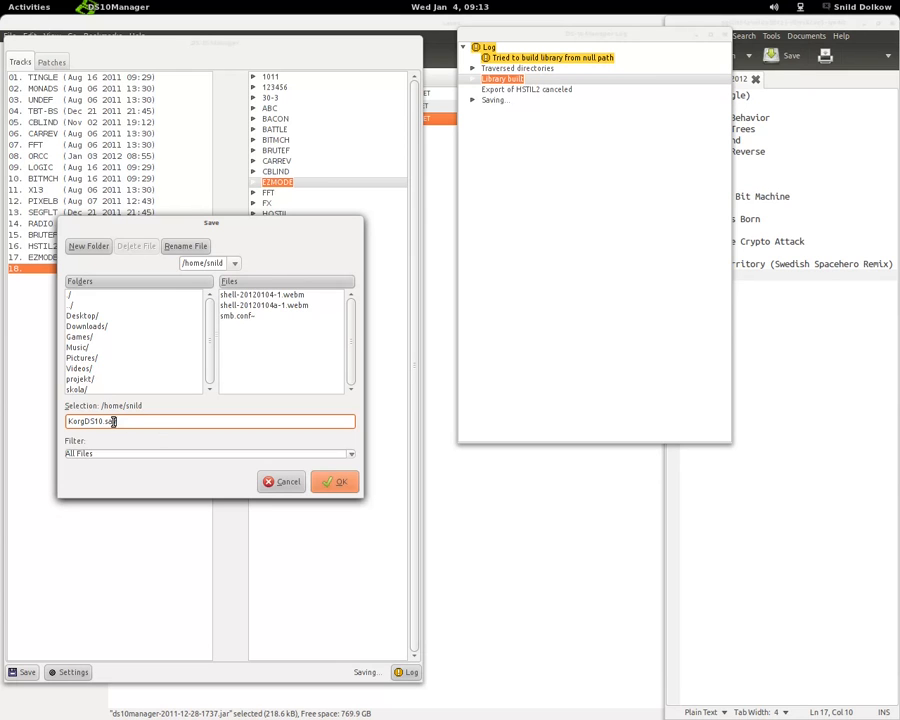
double_click(85, 421)
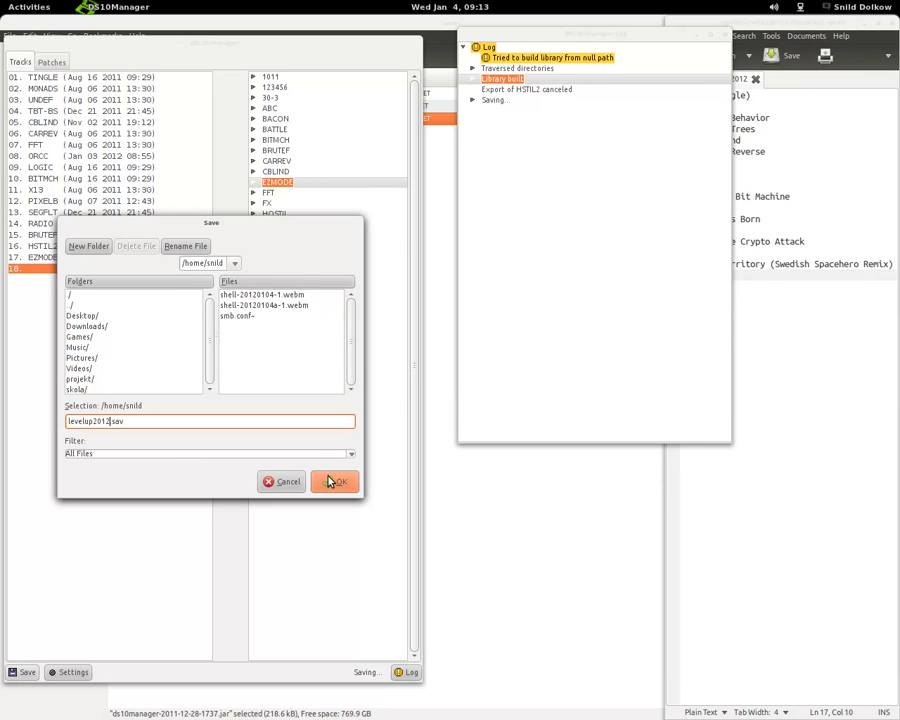
click(335, 481)
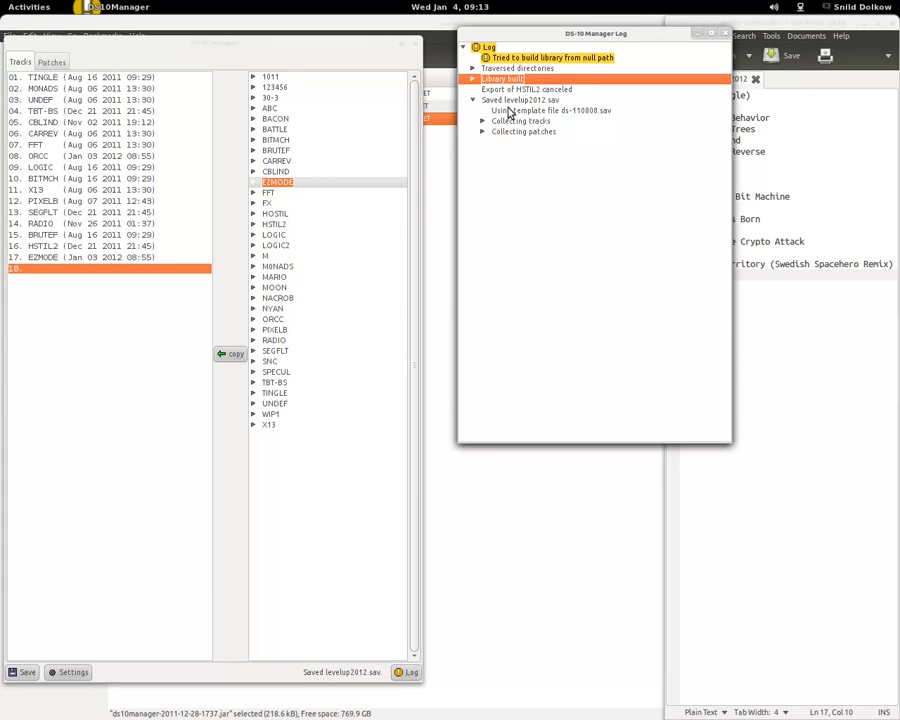
- Review the Collecting tracks log entry for 18 slots, then open the Activities overview
click(483, 120)
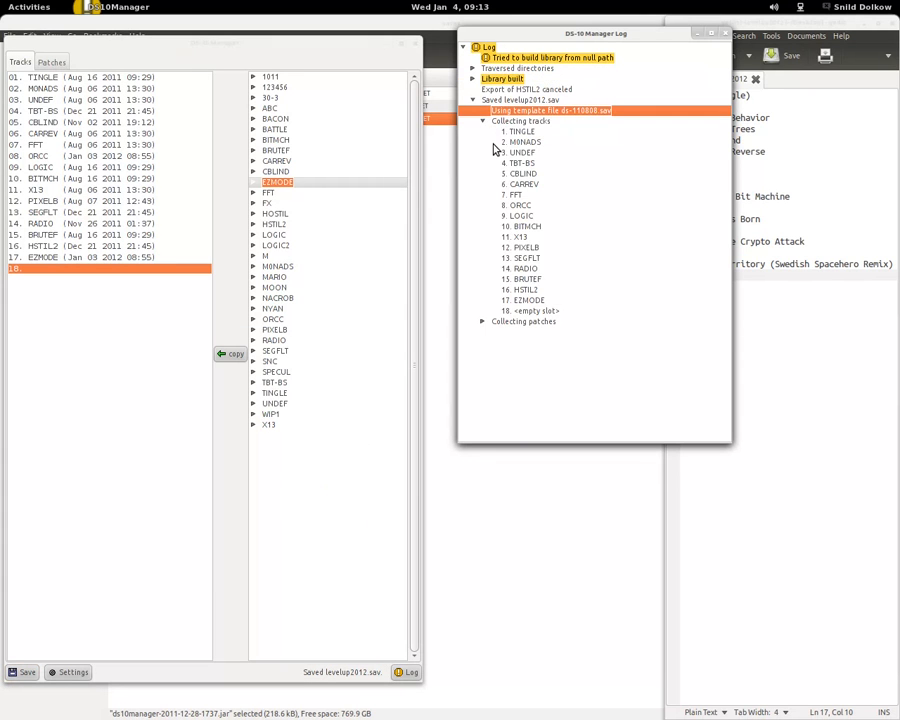
scroll(down, 3)
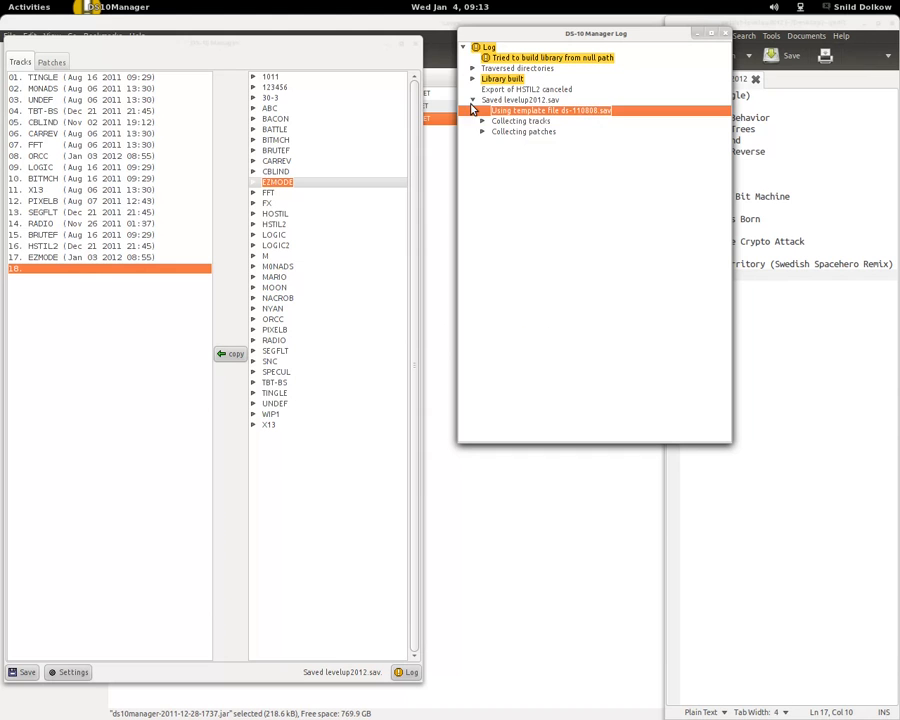
click(473, 99)
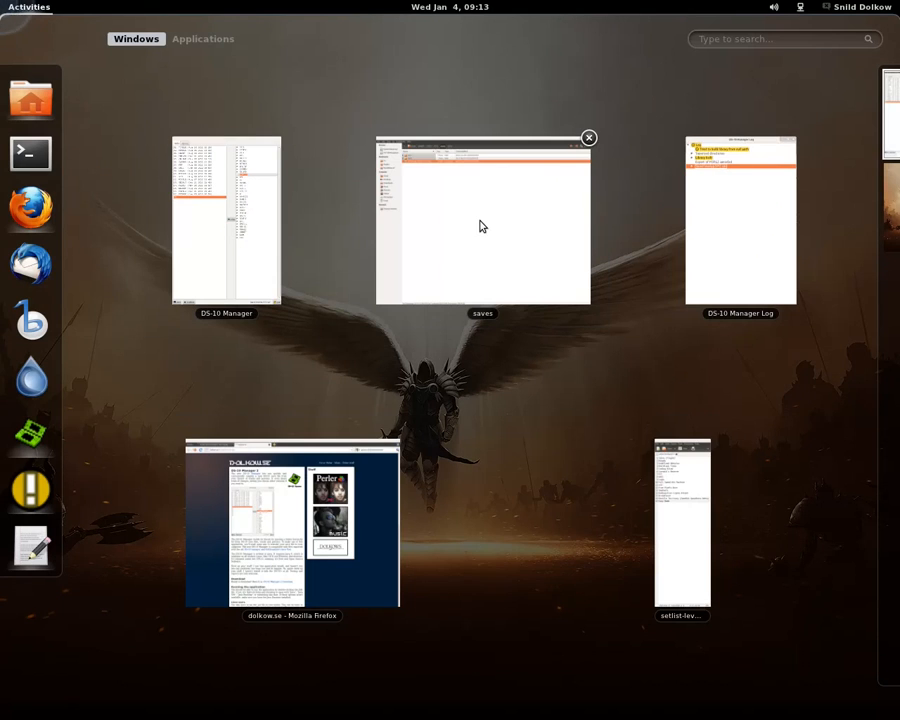
- Switch to Files and select levelup2012.sav (524.3 kB) in the home folder
click(482, 220)
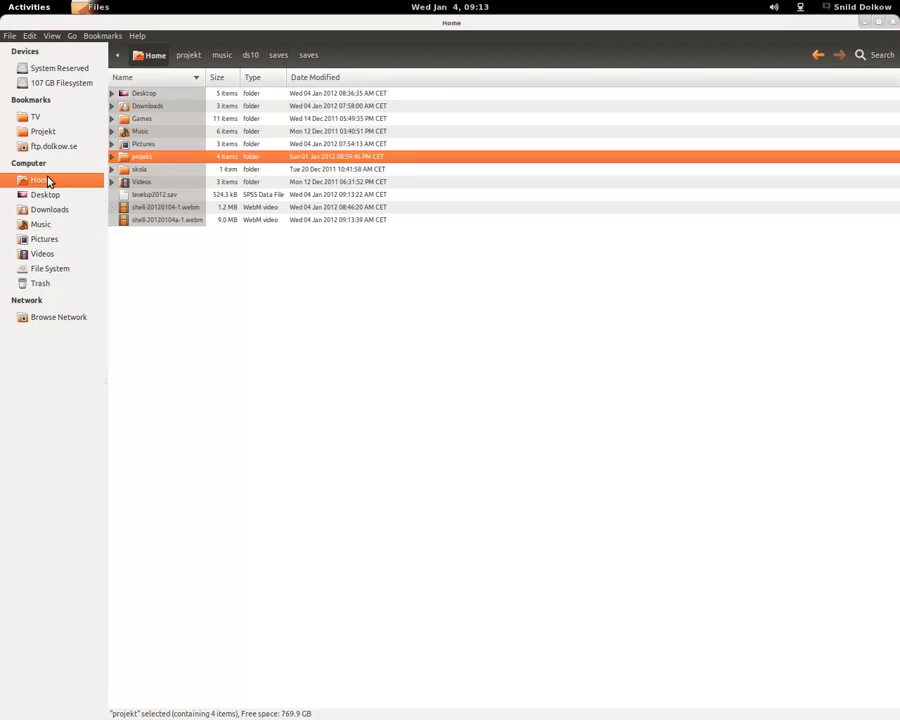
right_click(155, 194)
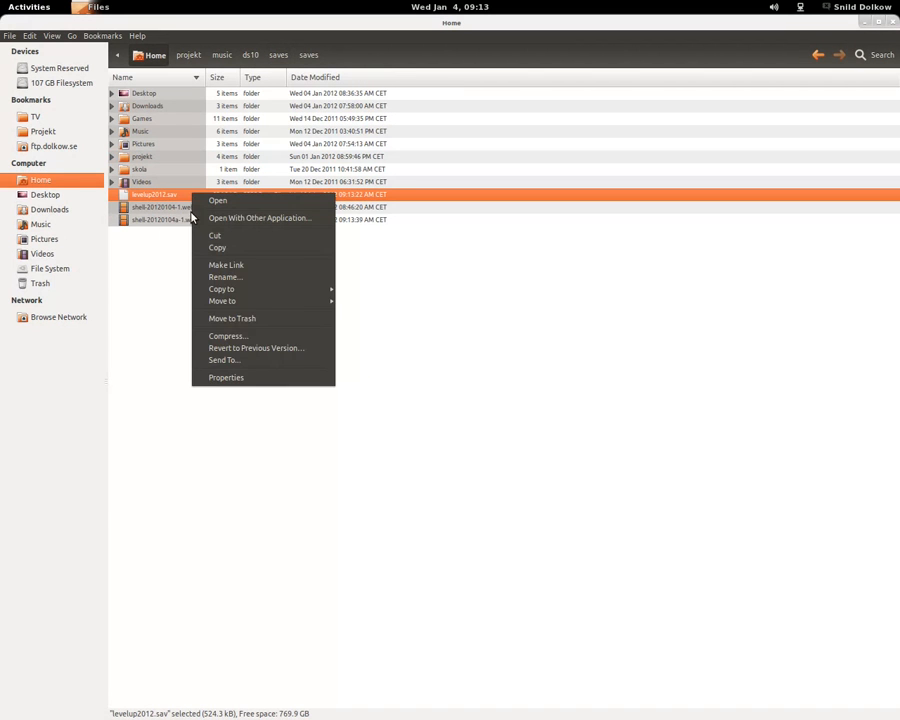
click(185, 333)
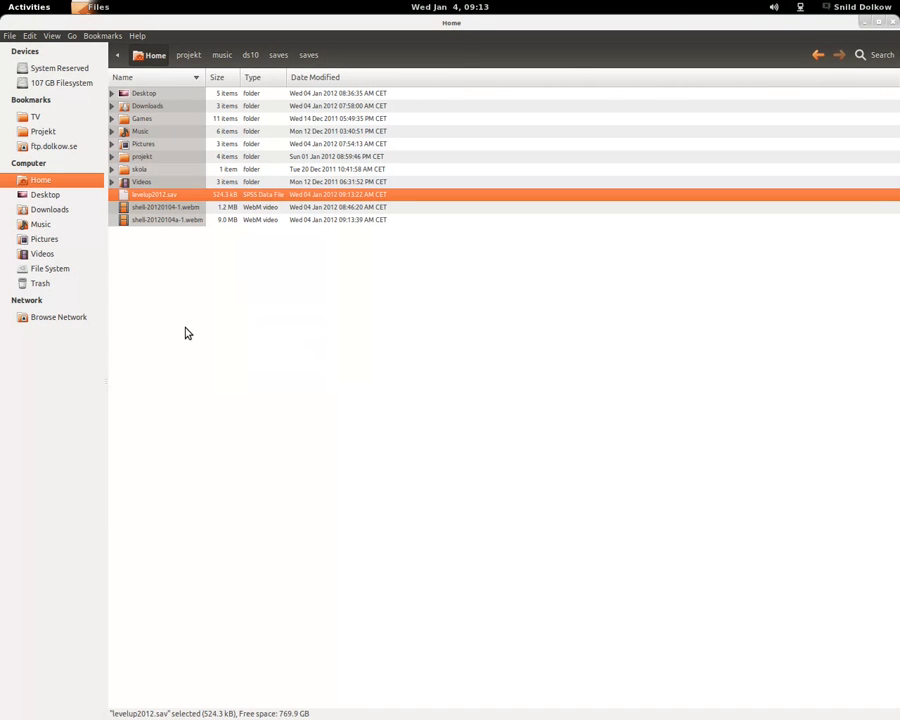